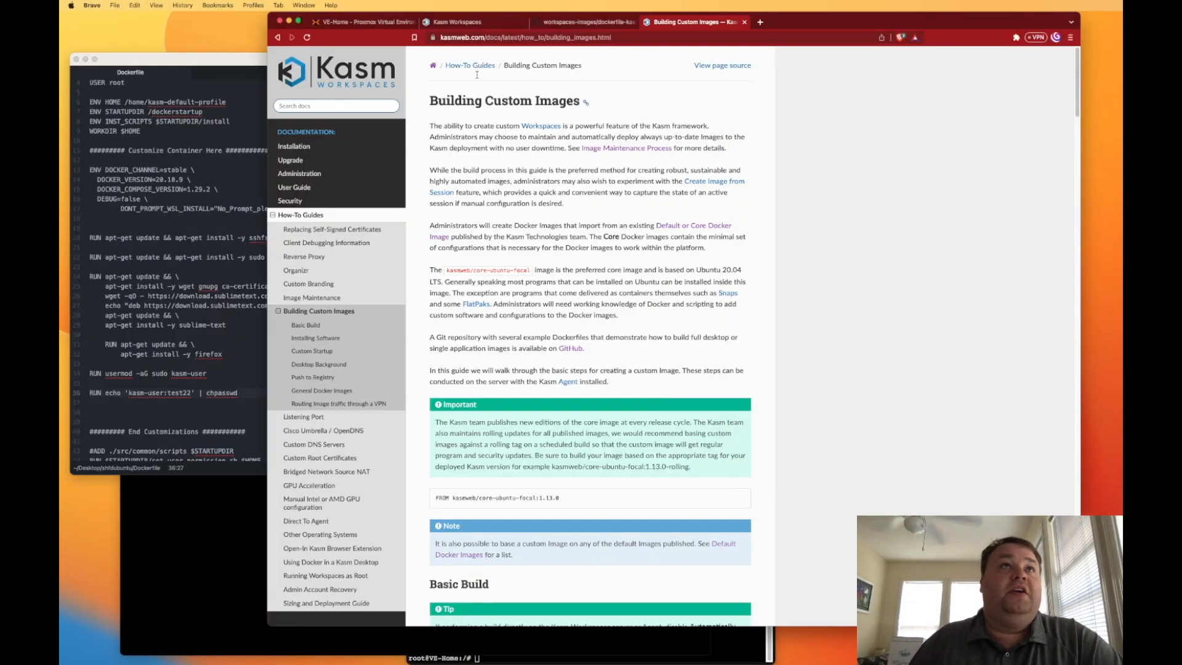
- Return to the Kasm session, move Sublime Text aside and launch Terminal Emulator
click(456, 21)
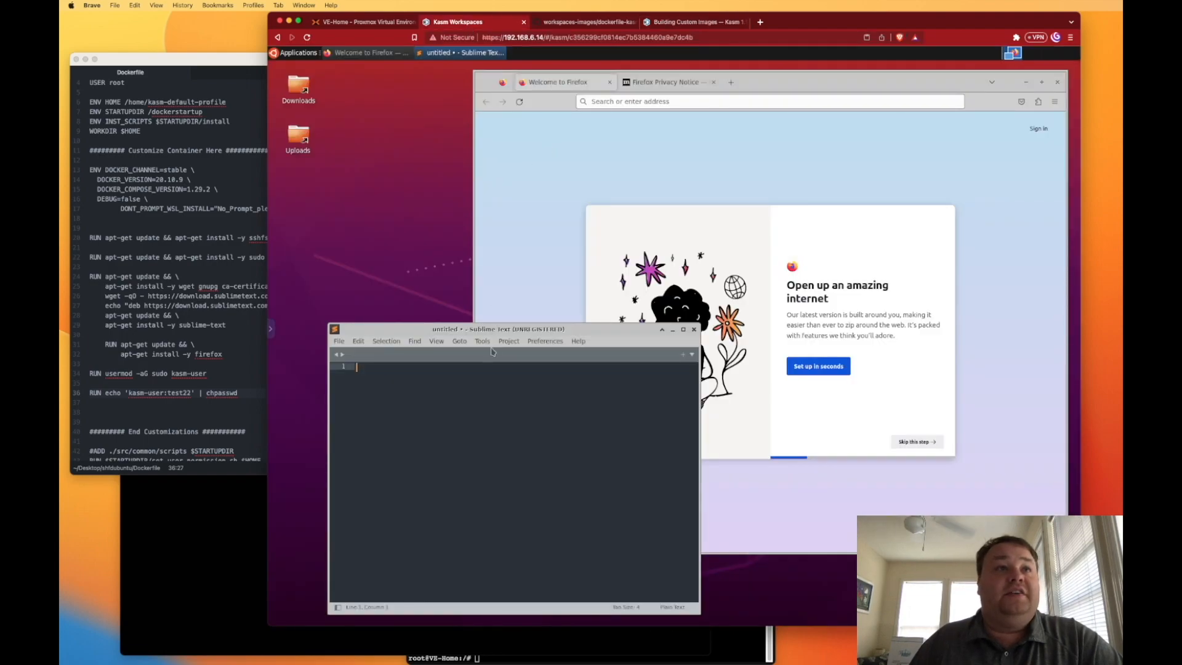
drag(512, 329, 506, 315)
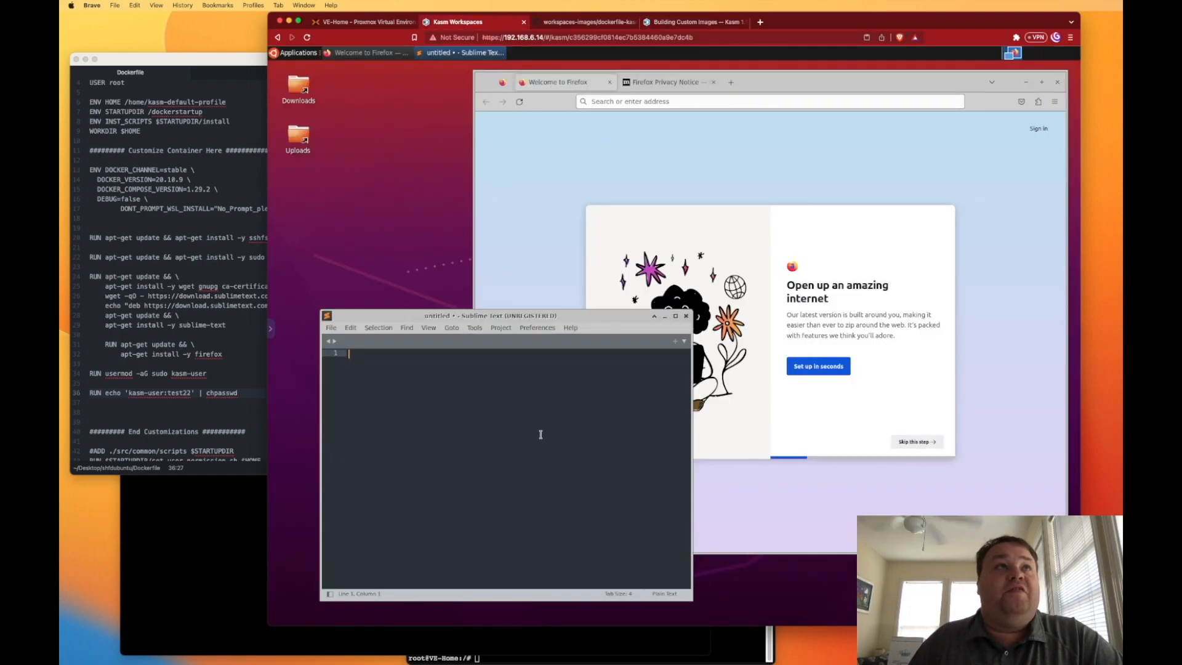
click(297, 53)
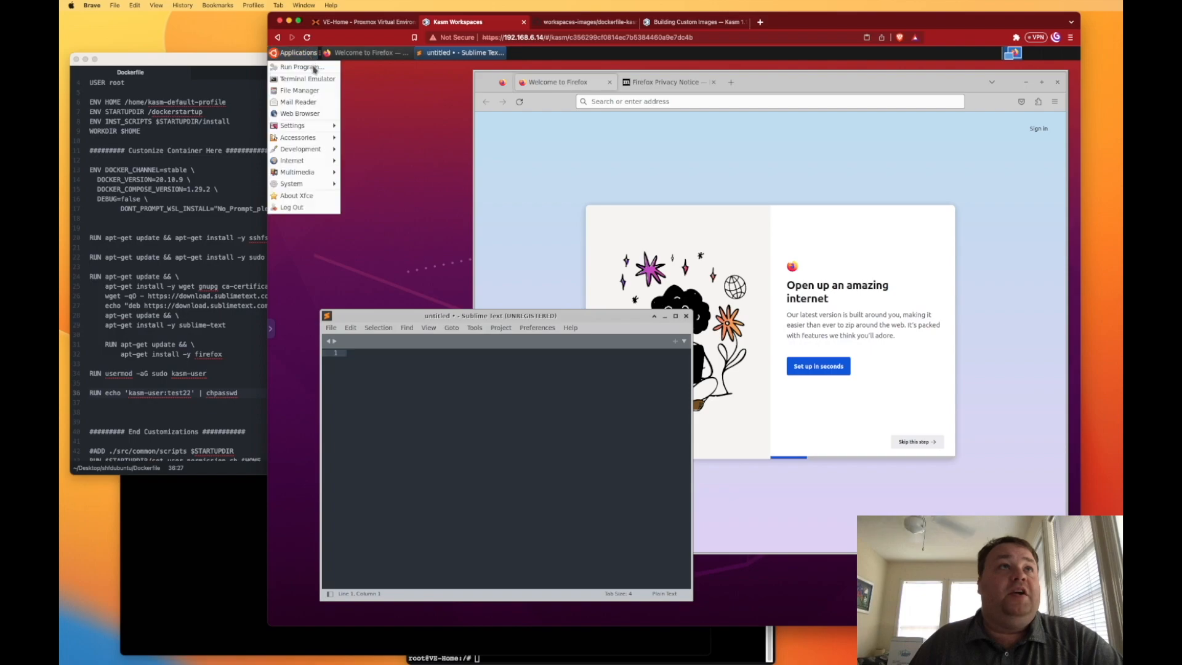
click(308, 79)
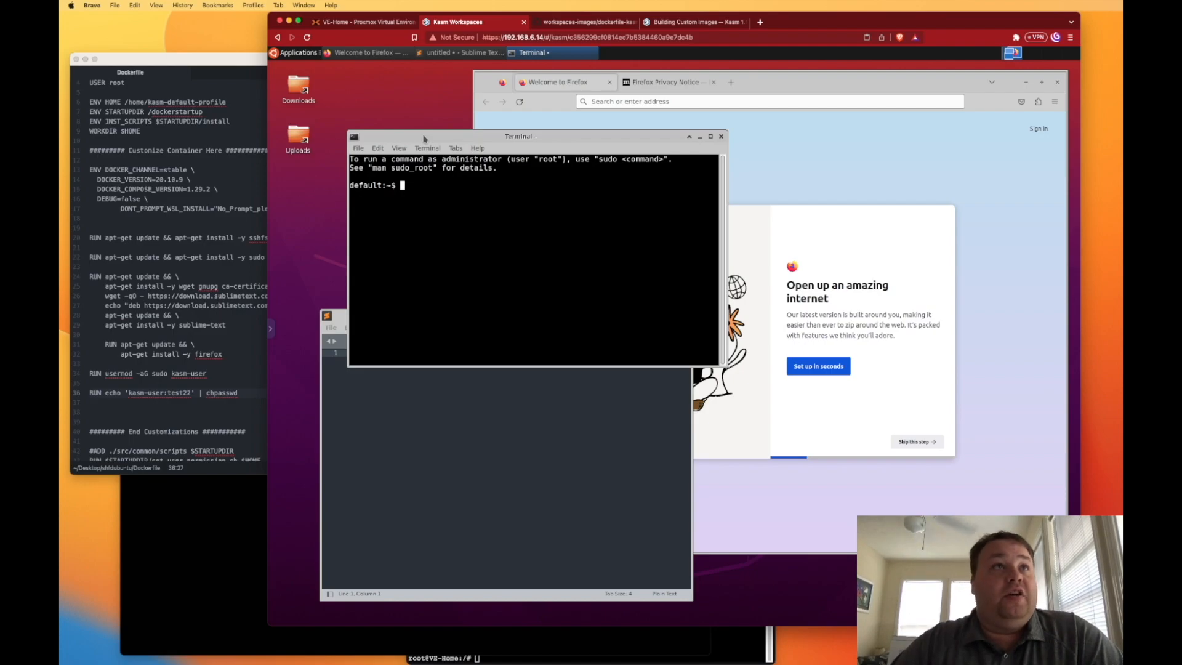
- Run 'sudo apt update' in the session's terminal
text(sudo apt upd)
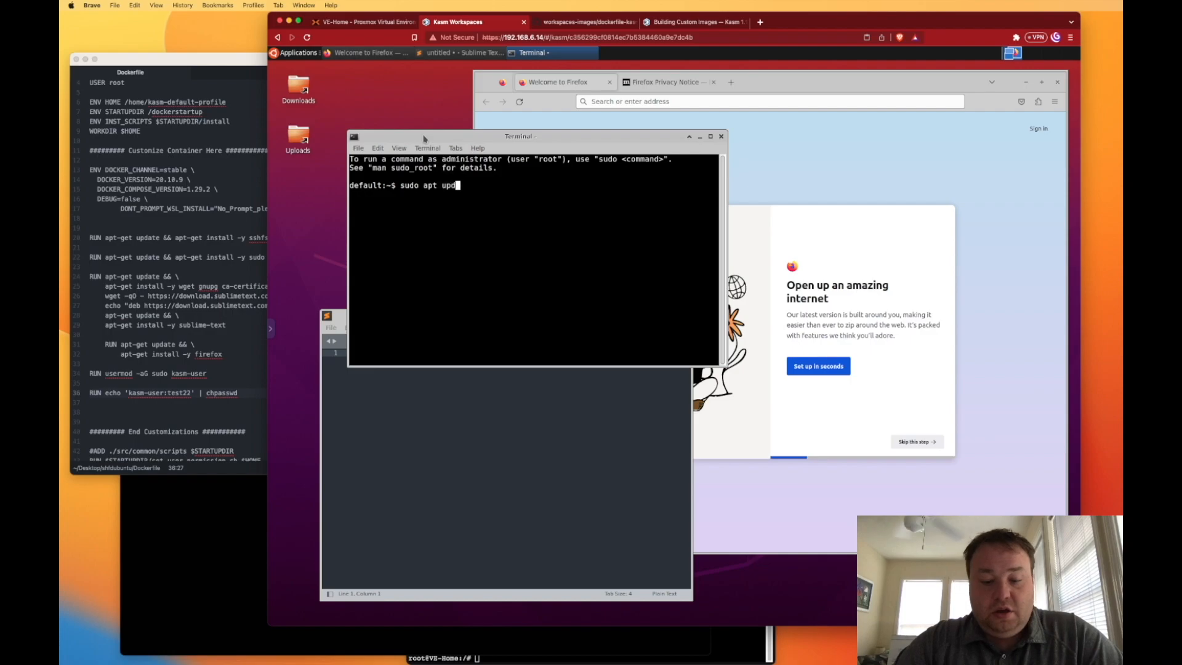
key(Return)
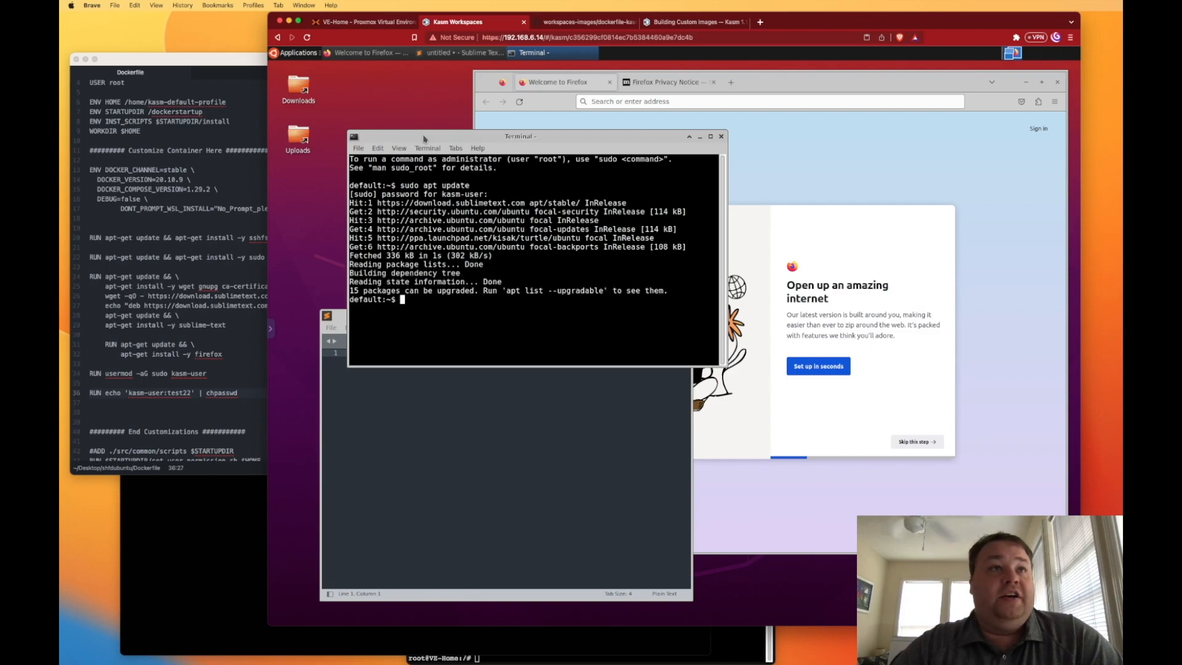
text(sudo apt update)
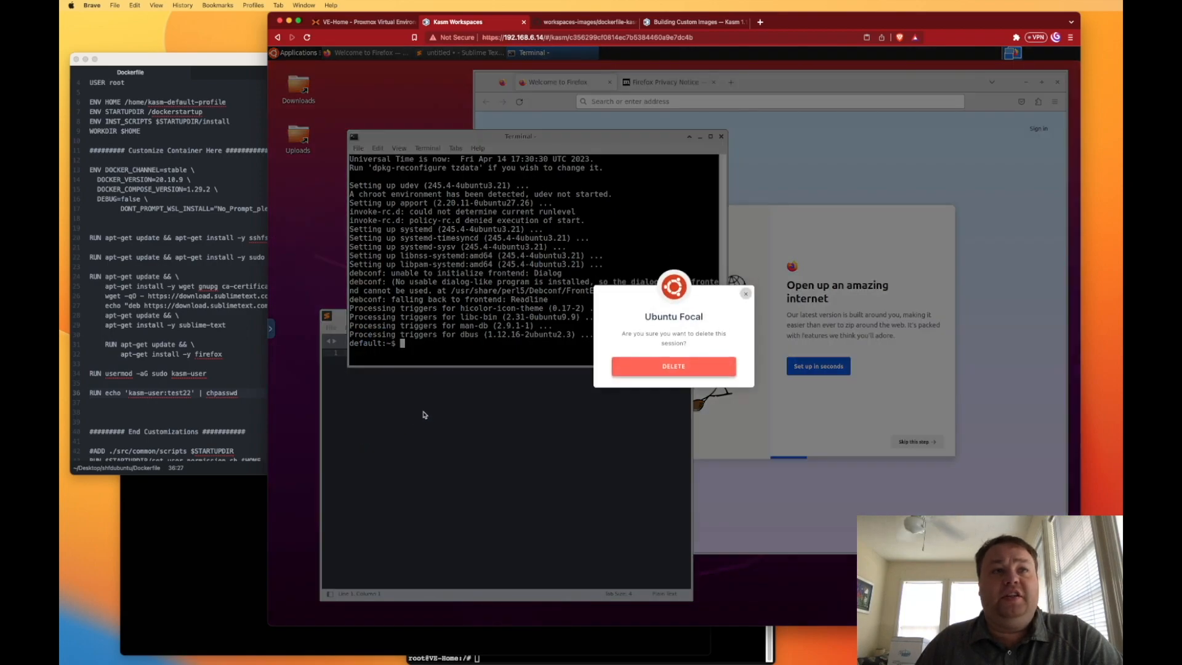
- Delete the Ubuntu Focal session, skim the custom image guide, then view the focal Dockerfile
click(672, 366)
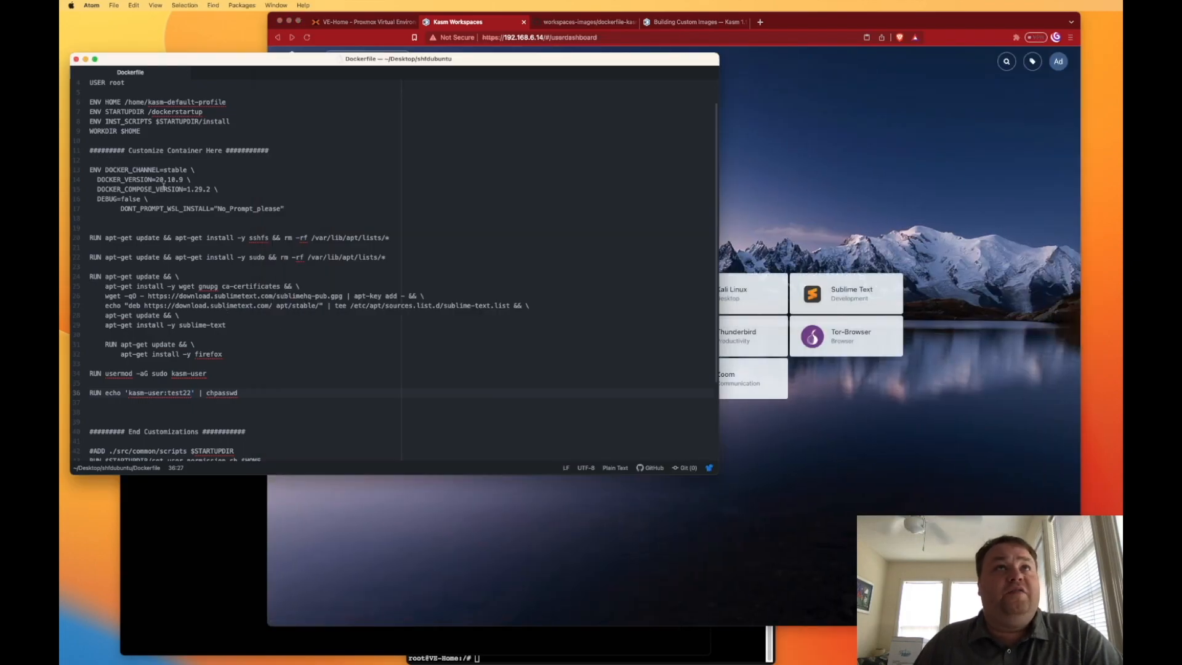
click(691, 21)
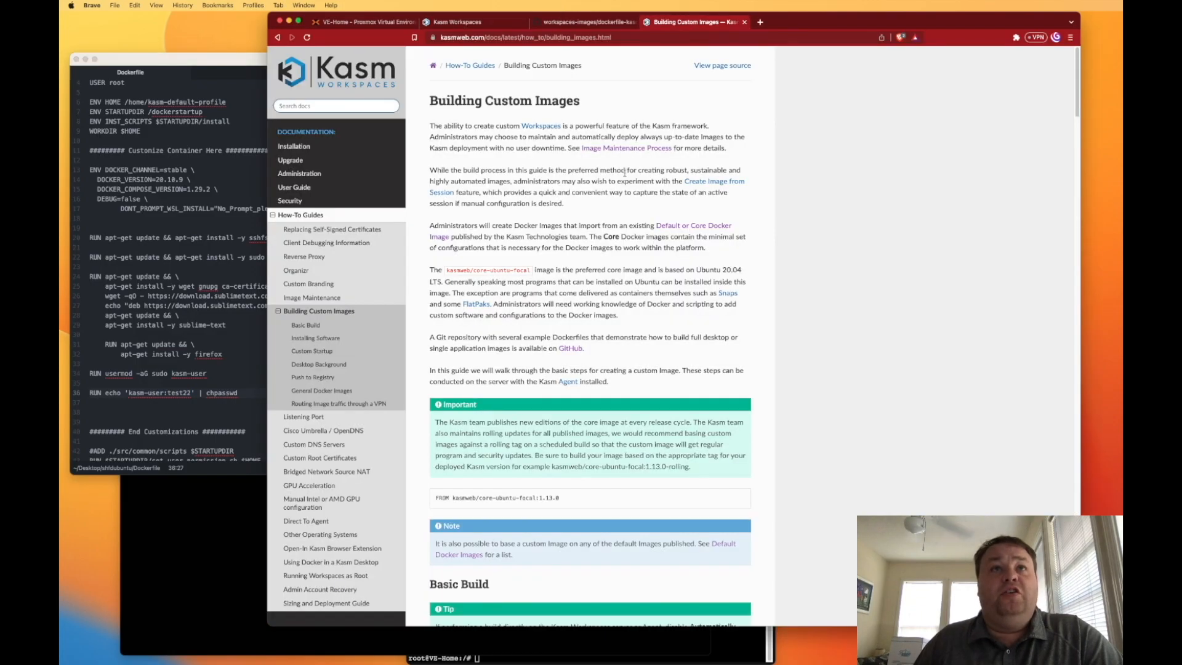
scroll(down, 3)
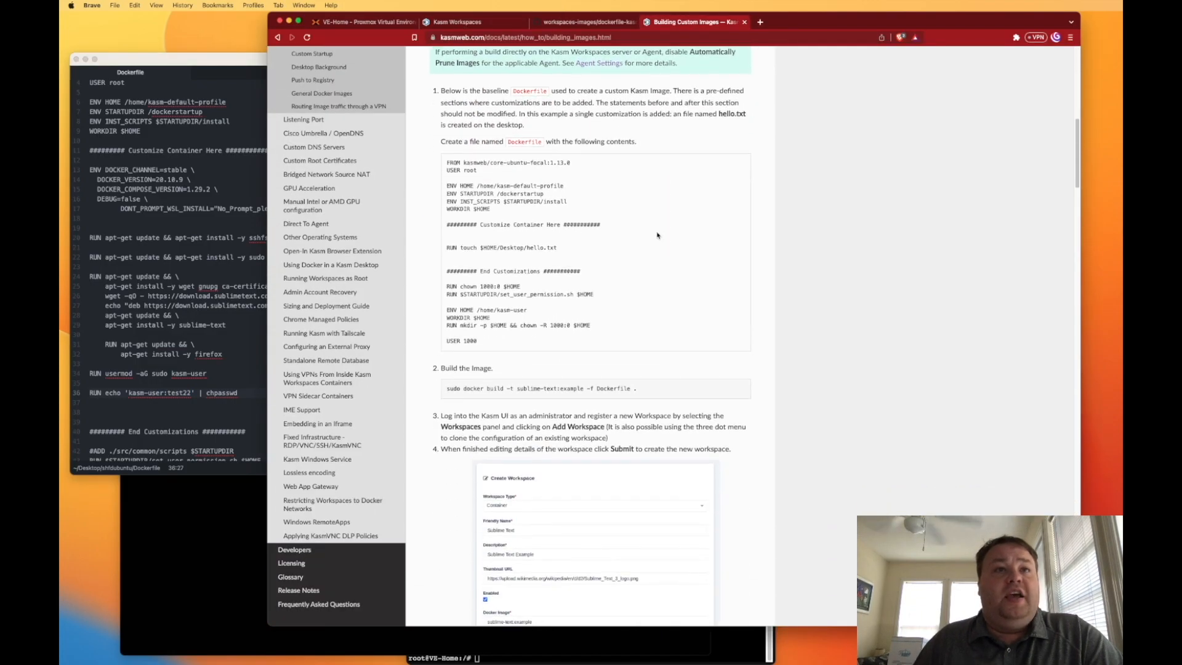
click(584, 21)
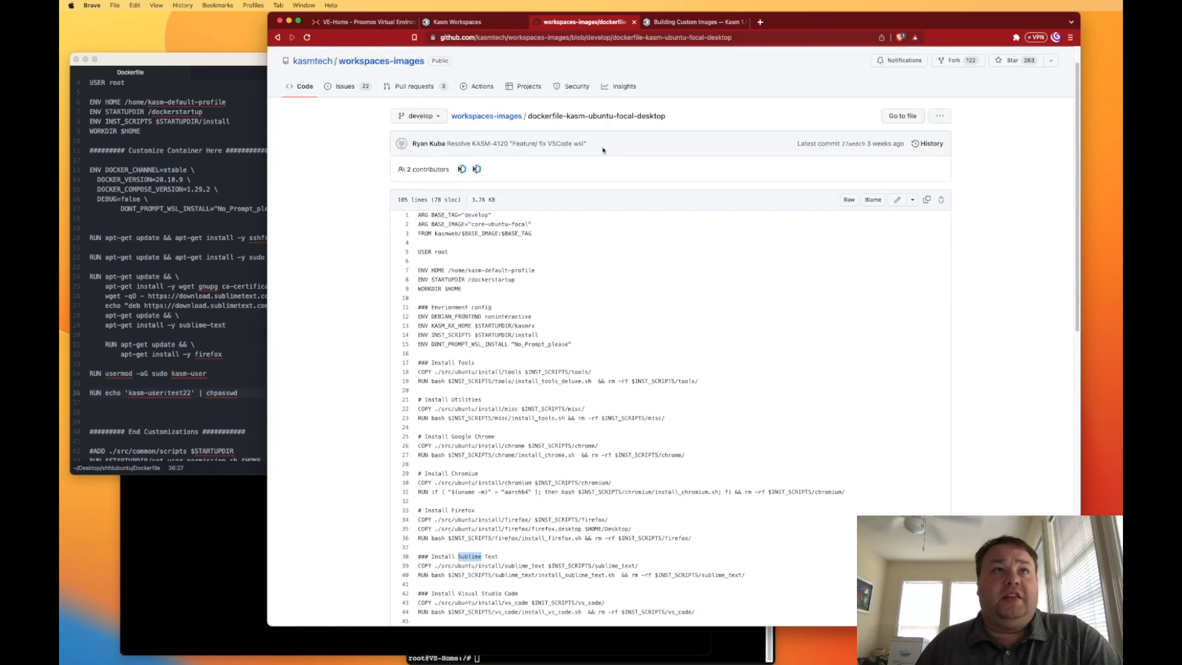
- Scroll the GitHub focal desktop Dockerfile and select its Sublime Text COPY line
scroll(down, 3)
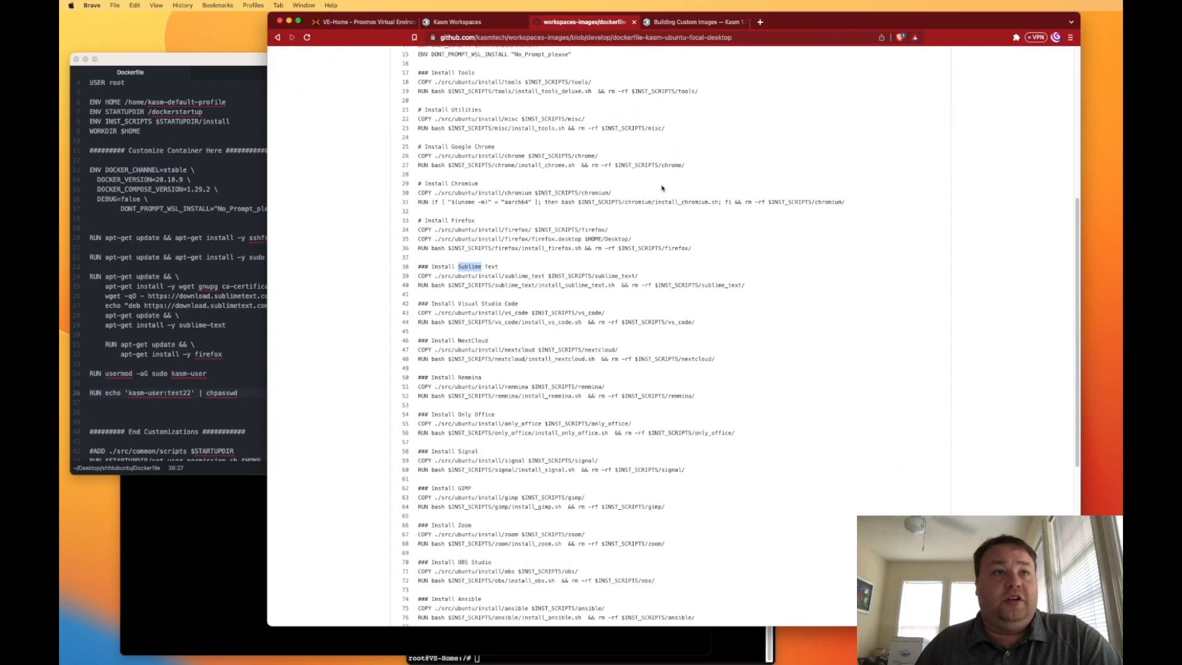
scroll(down, 3)
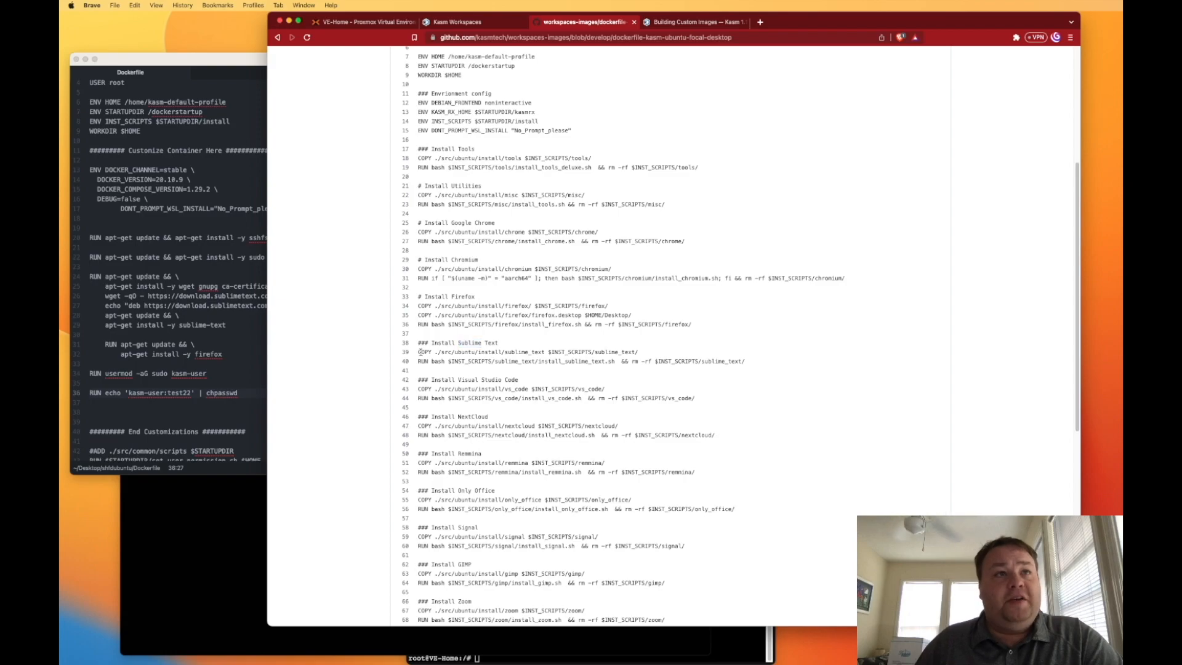
double_click(527, 351)
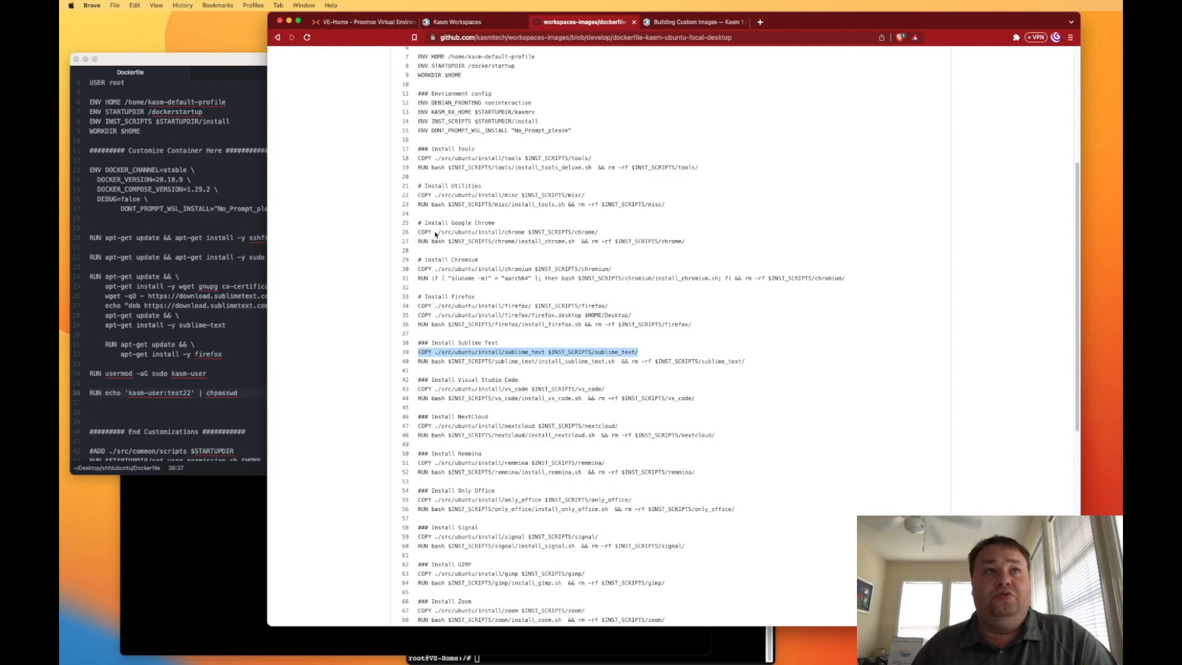
mouse_move(547, 340)
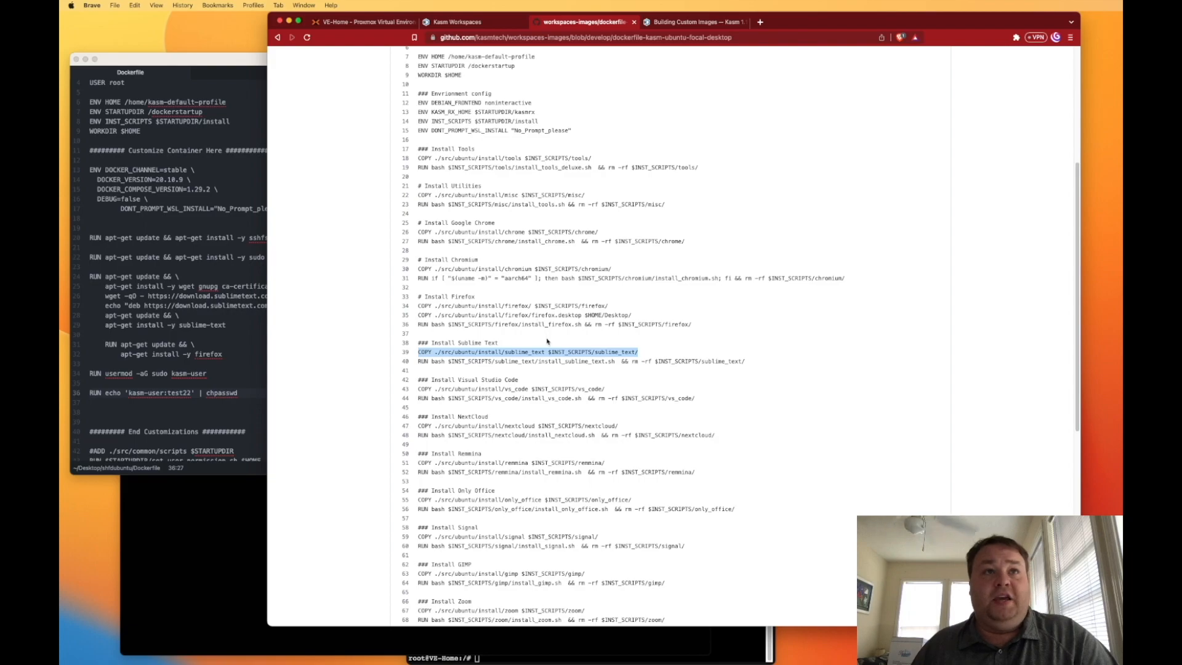
scroll(down, 3)
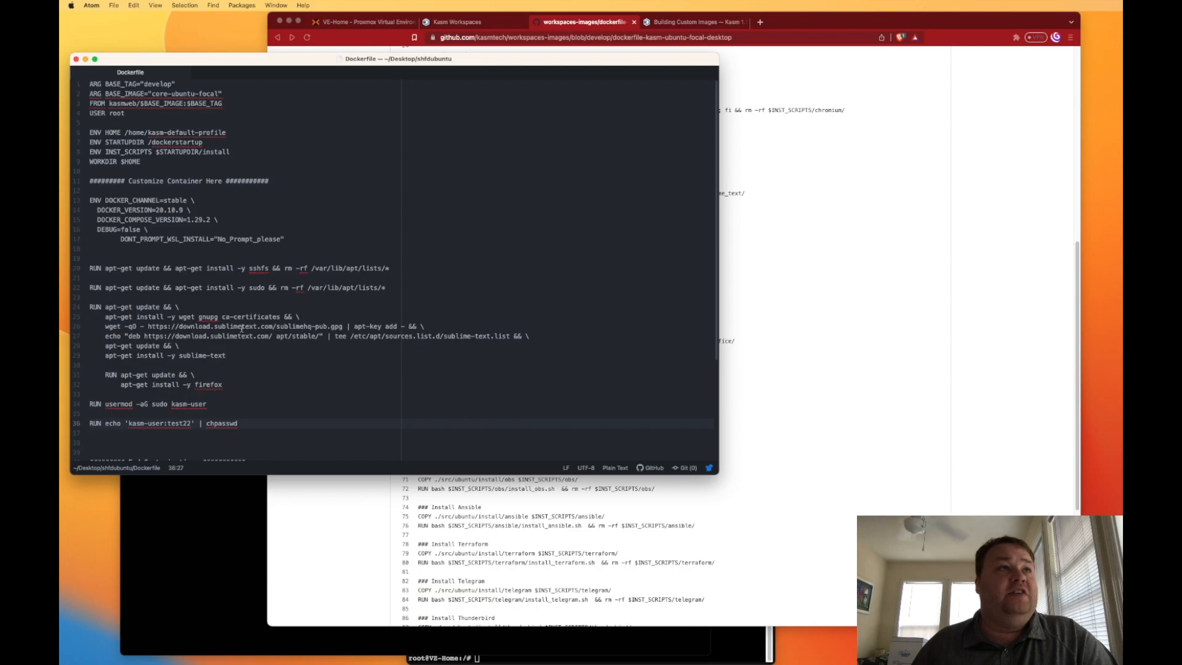
- Scroll the local Dockerfile and move the Atom window toward the screen centre
scroll(down, 3)
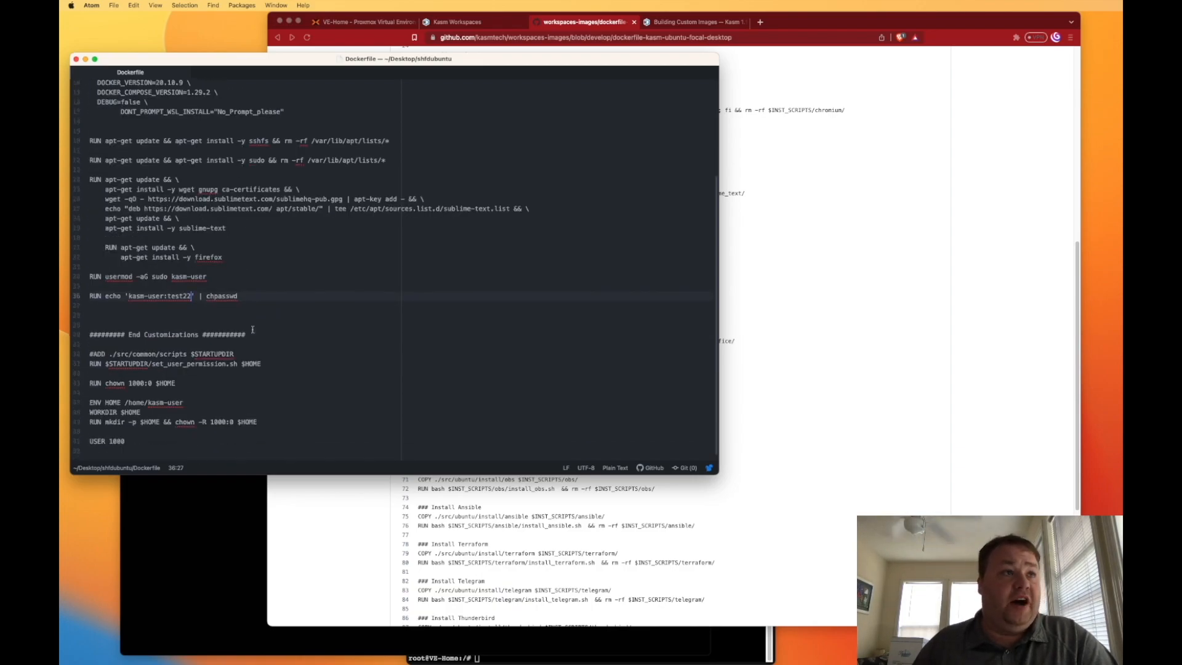
drag(398, 58, 679, 91)
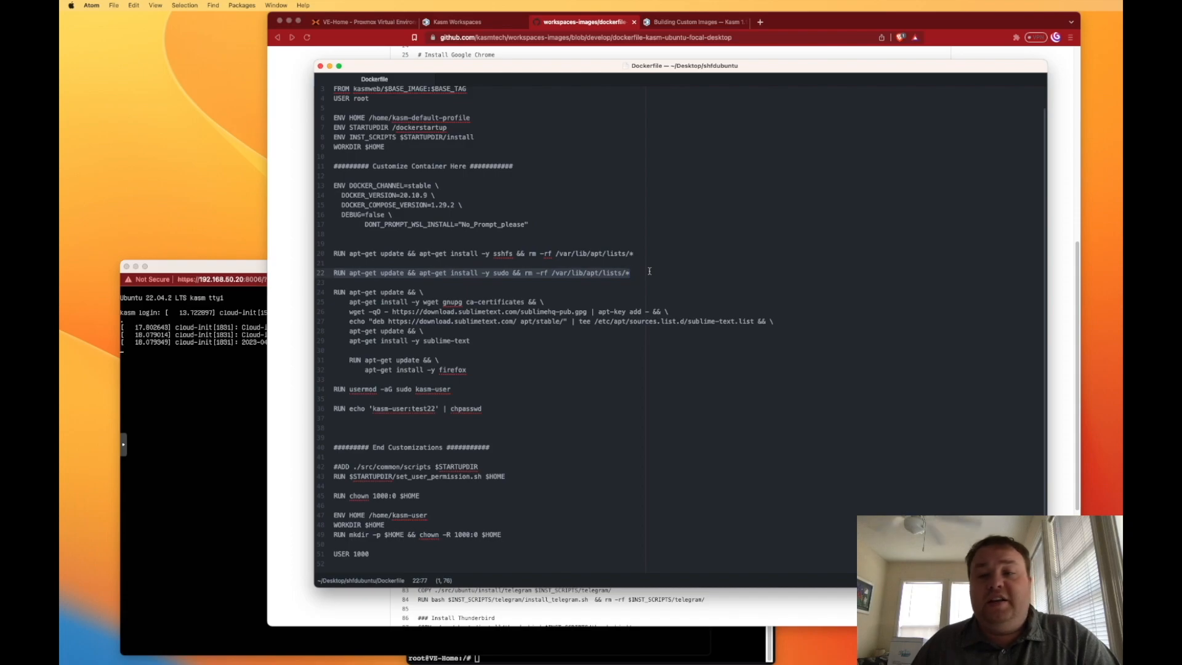
click(631, 272)
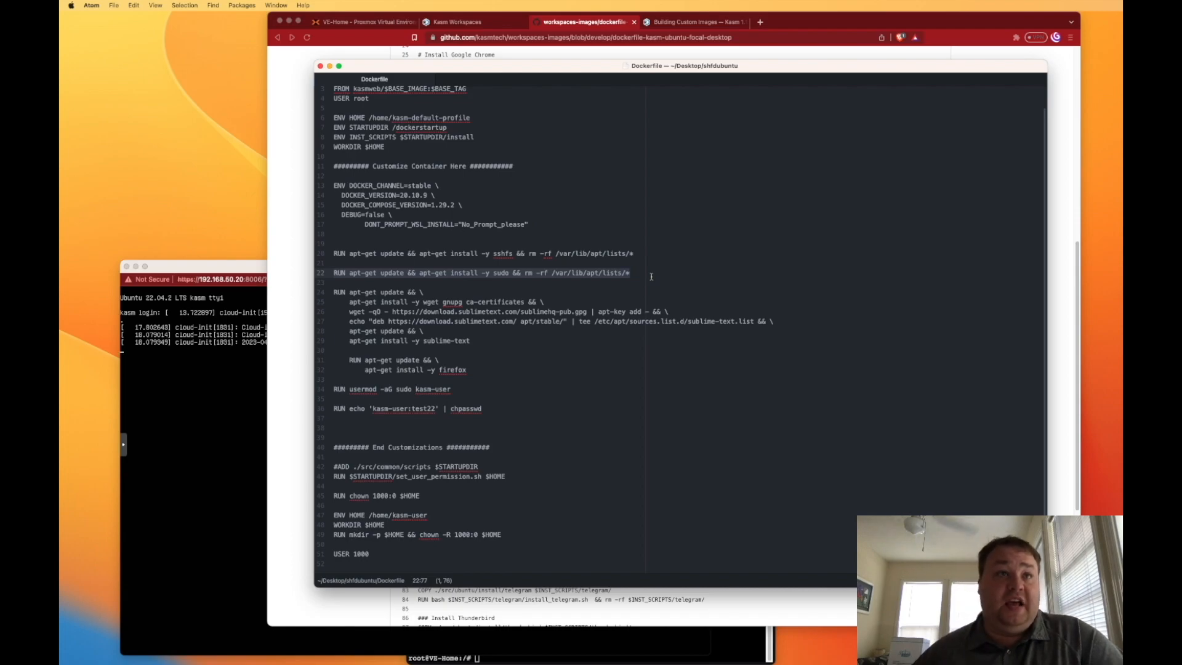
click(369, 330)
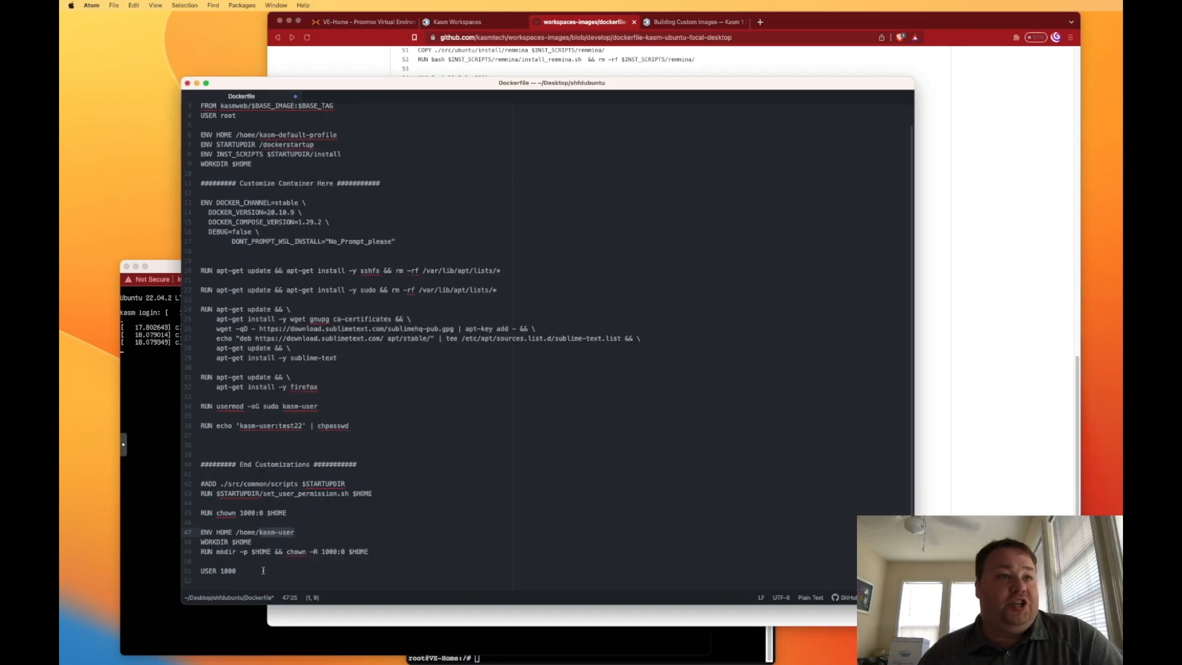
drag(551, 82, 671, 74)
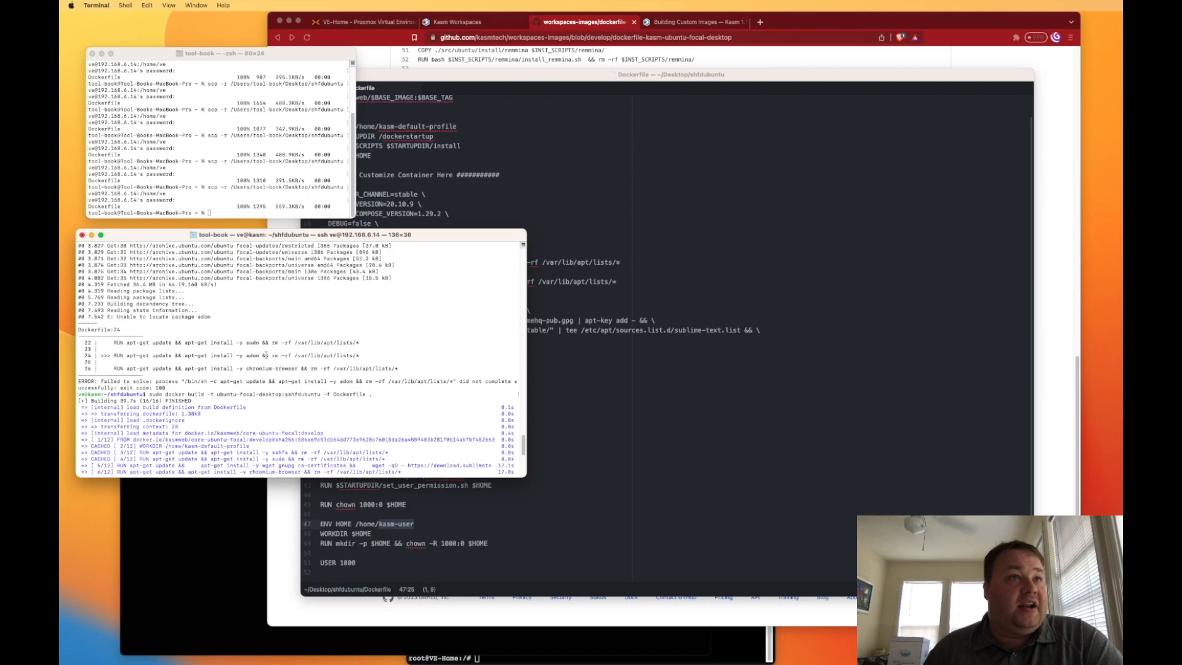
- Press Enter at the shell prompt once the sshfdubuntu image build completes
key(Return)
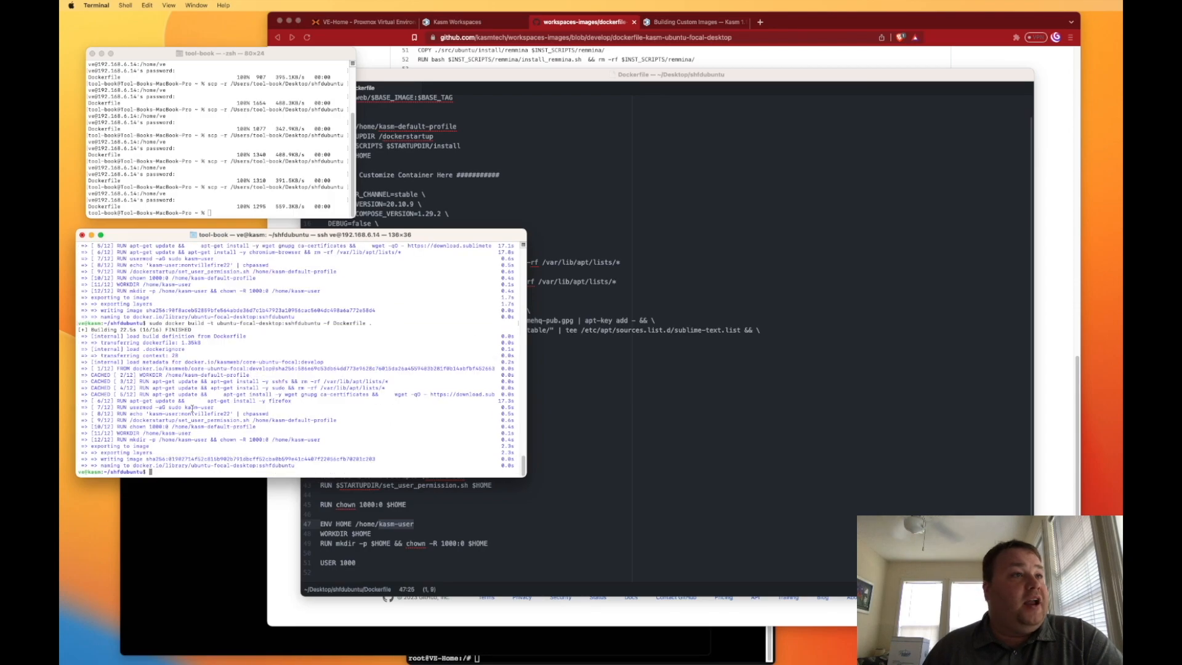
- Enter 'sudo docker build -t ubuntu-focal-desktop:sshfdubuntu -f Dockerfile .' at the prompt
text(sudo docker build -t ubuntu-focal-desktop:sshfdubuntu -f Dockerfile .)
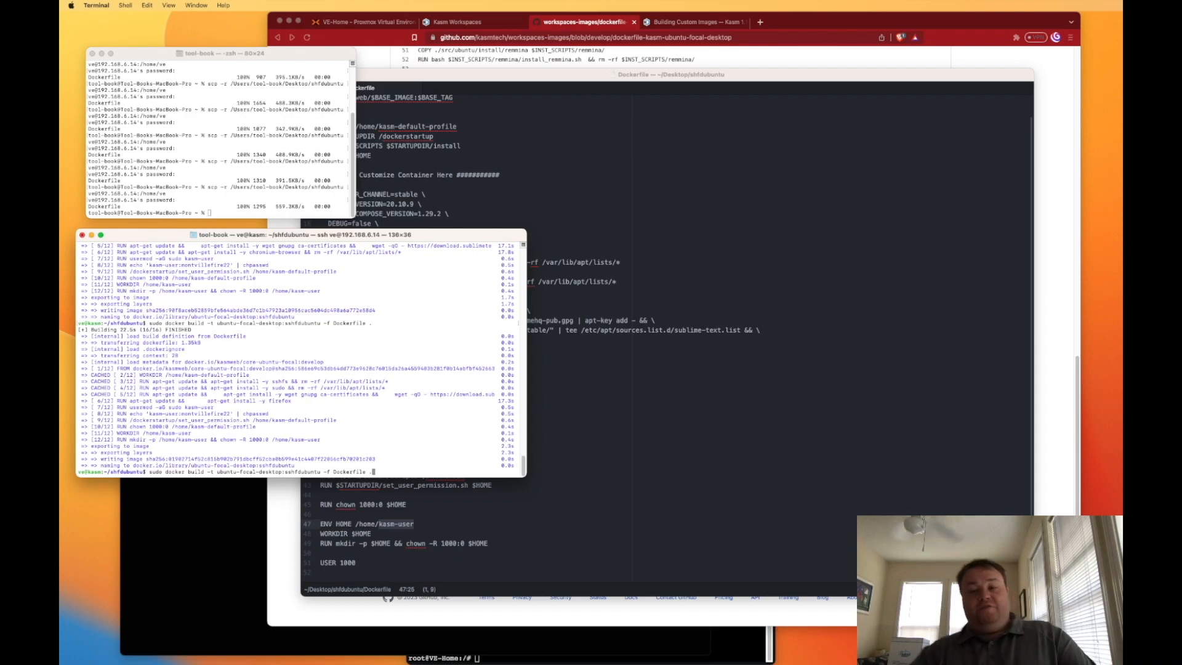
mouse_move(197, 402)
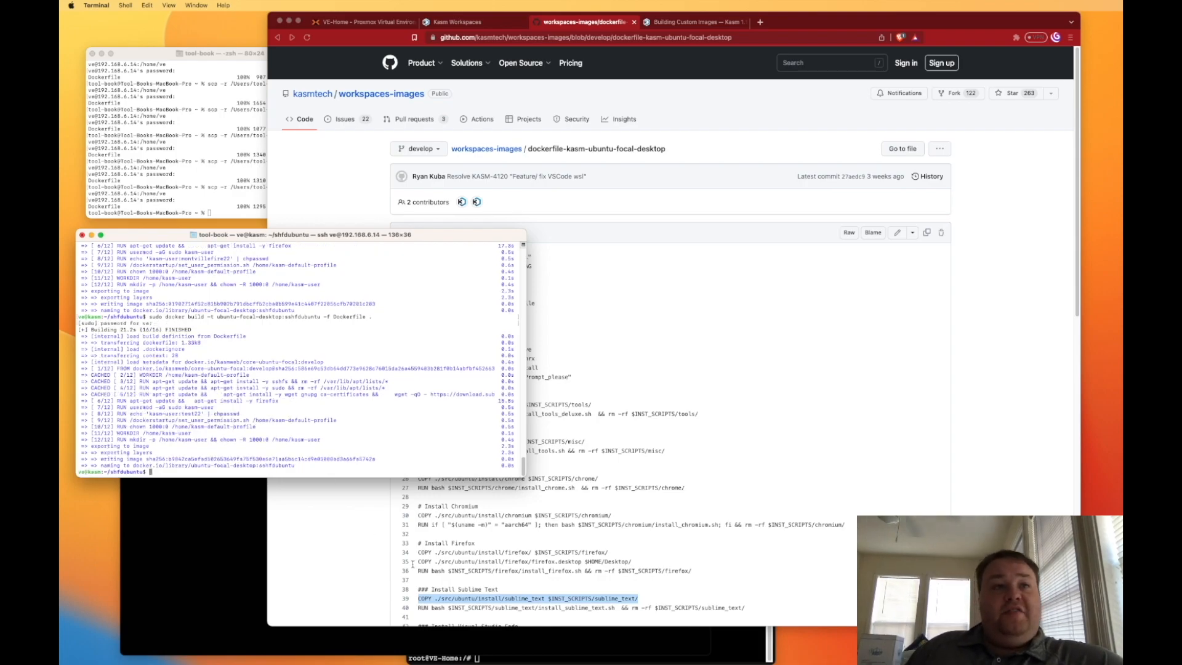
- Go to Admin > Workspaces and start Add Workspace
click(458, 21)
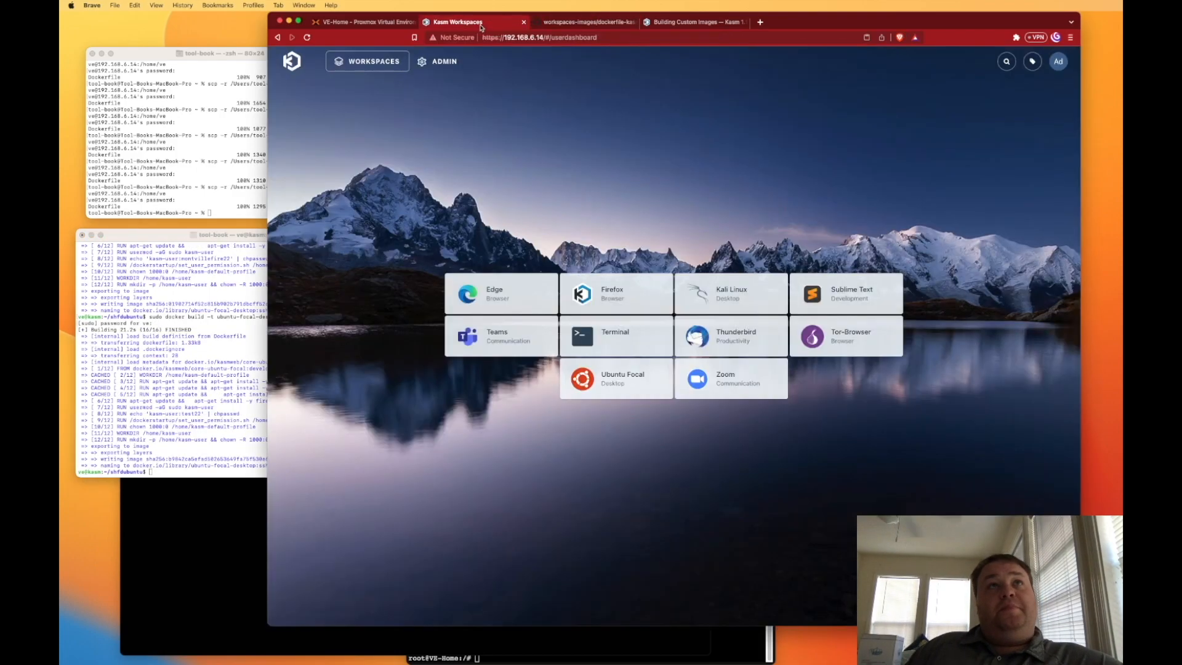
click(442, 61)
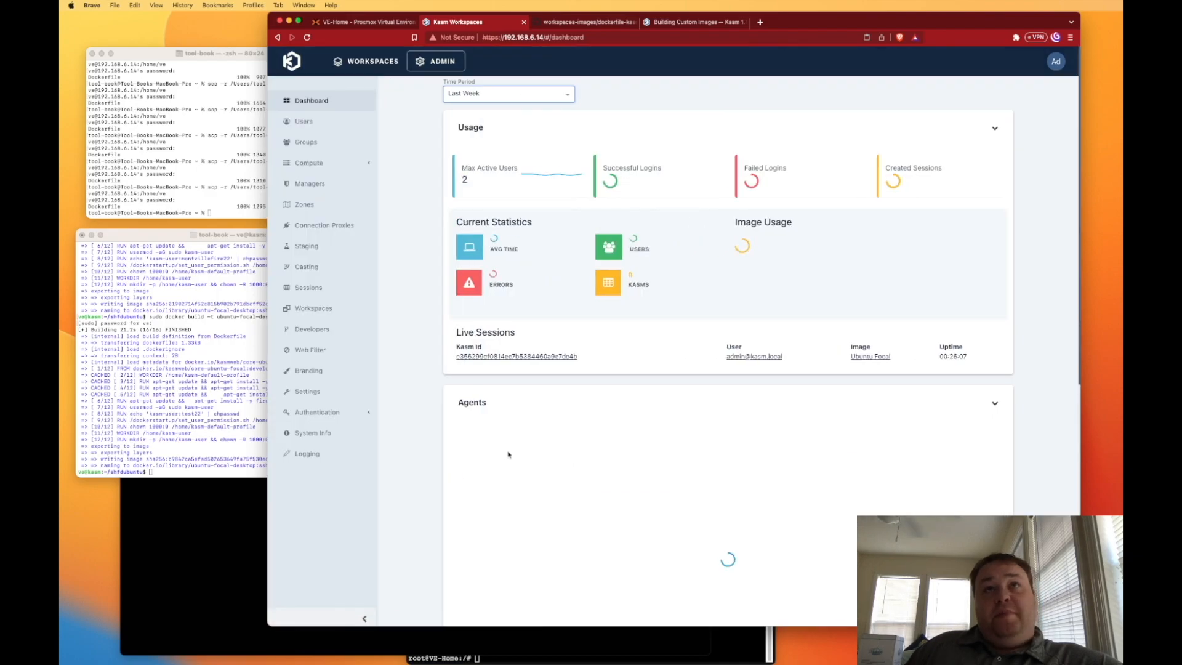
click(313, 308)
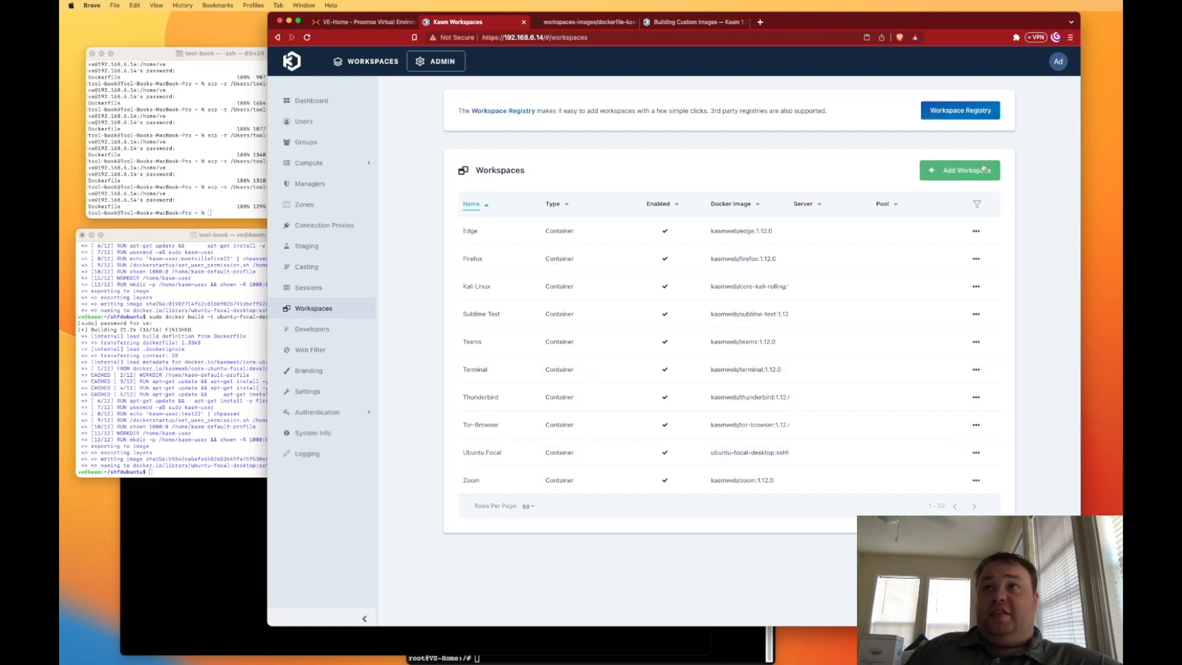
click(958, 170)
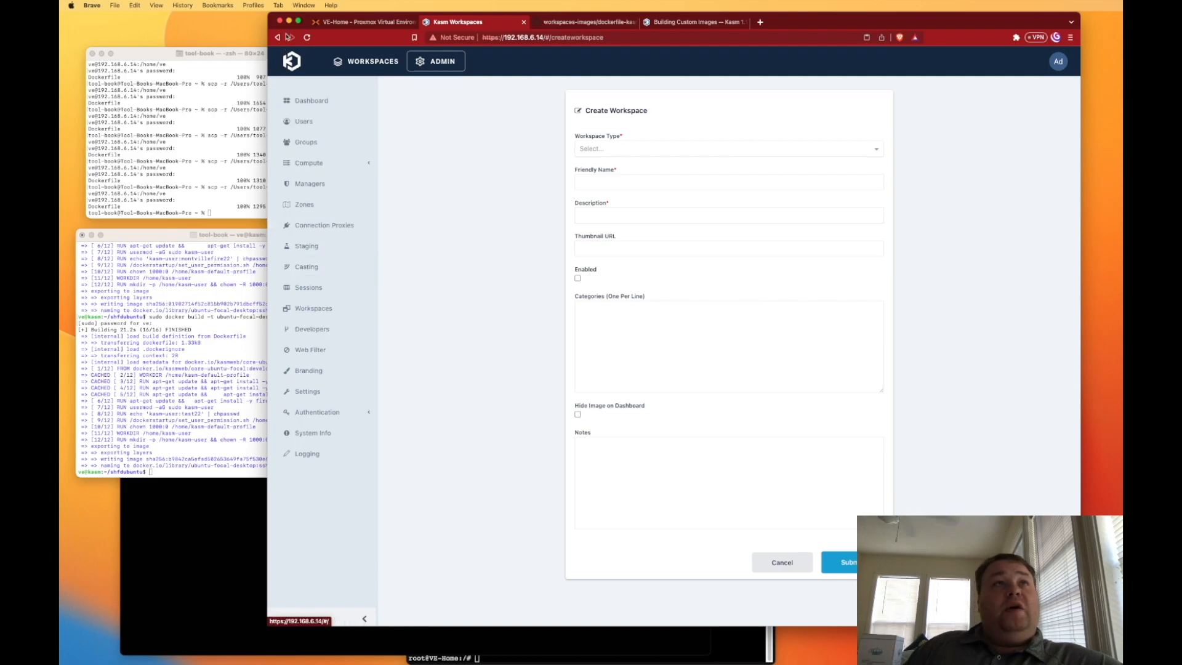
click(782, 562)
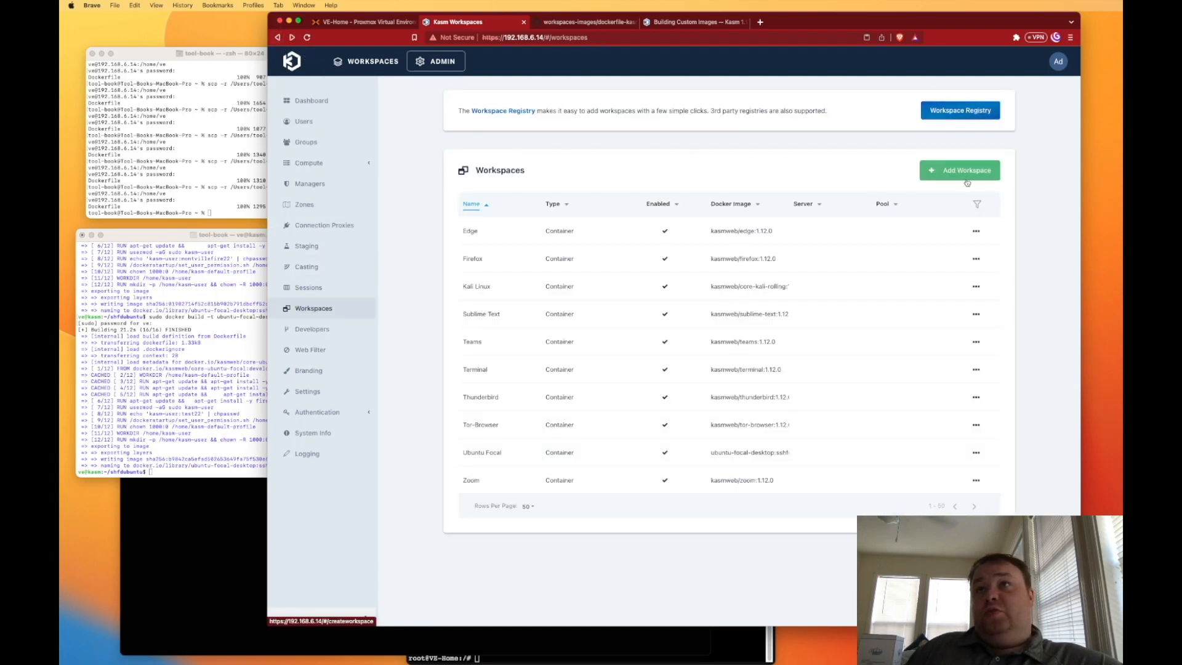
click(959, 170)
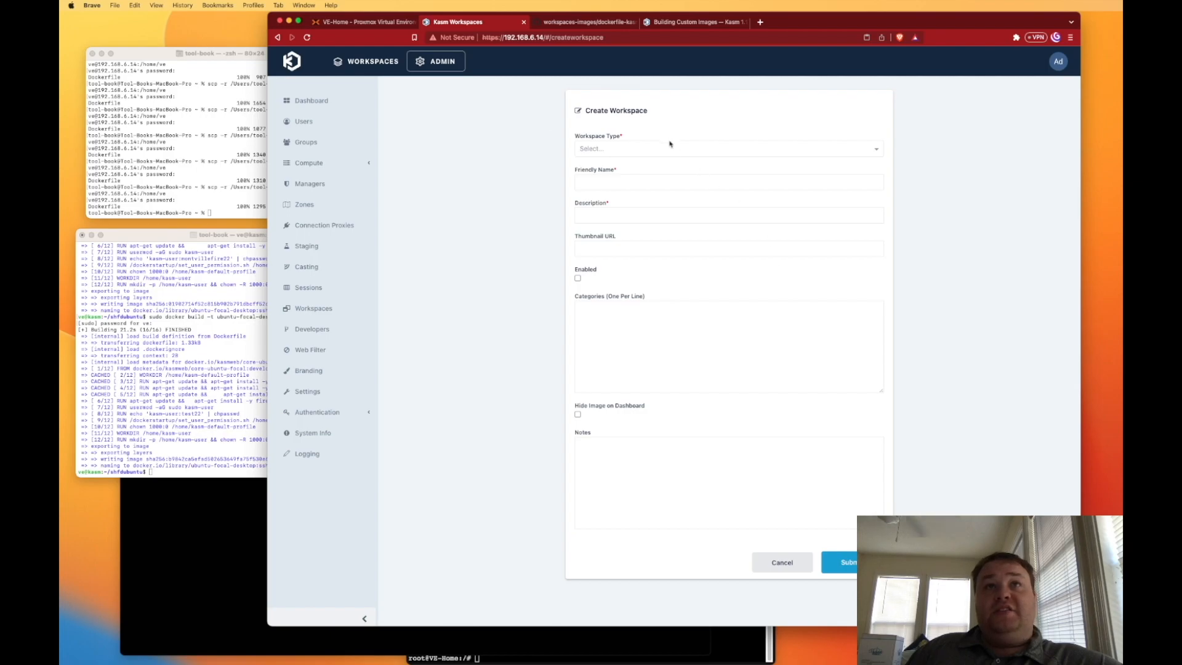
- Choose Container type, registry entry kasmweb/ubuntu-focal-desktop:1.13.0, and CPU allocation Shares
click(726, 147)
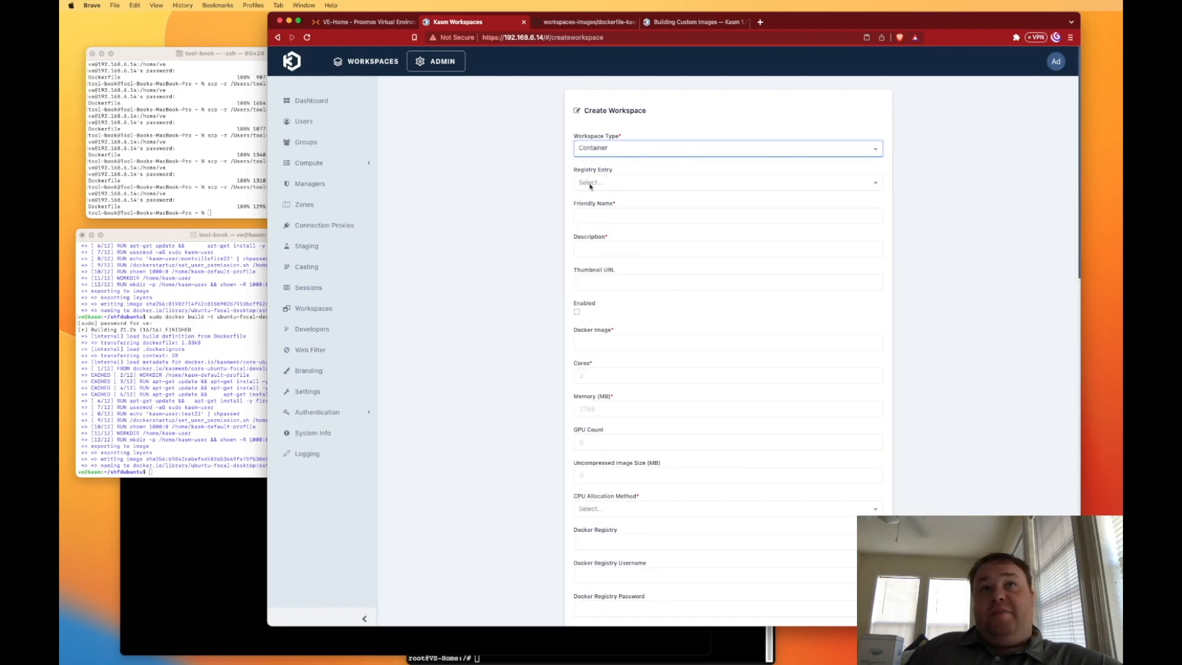
click(725, 181)
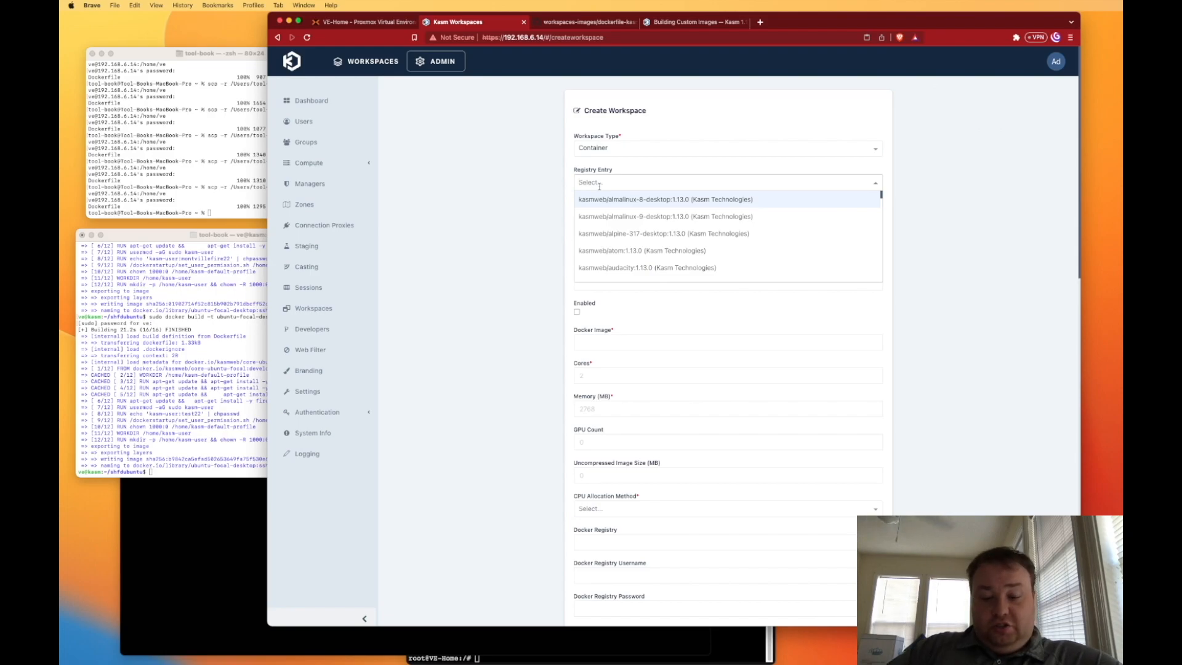
text(kasmweb)
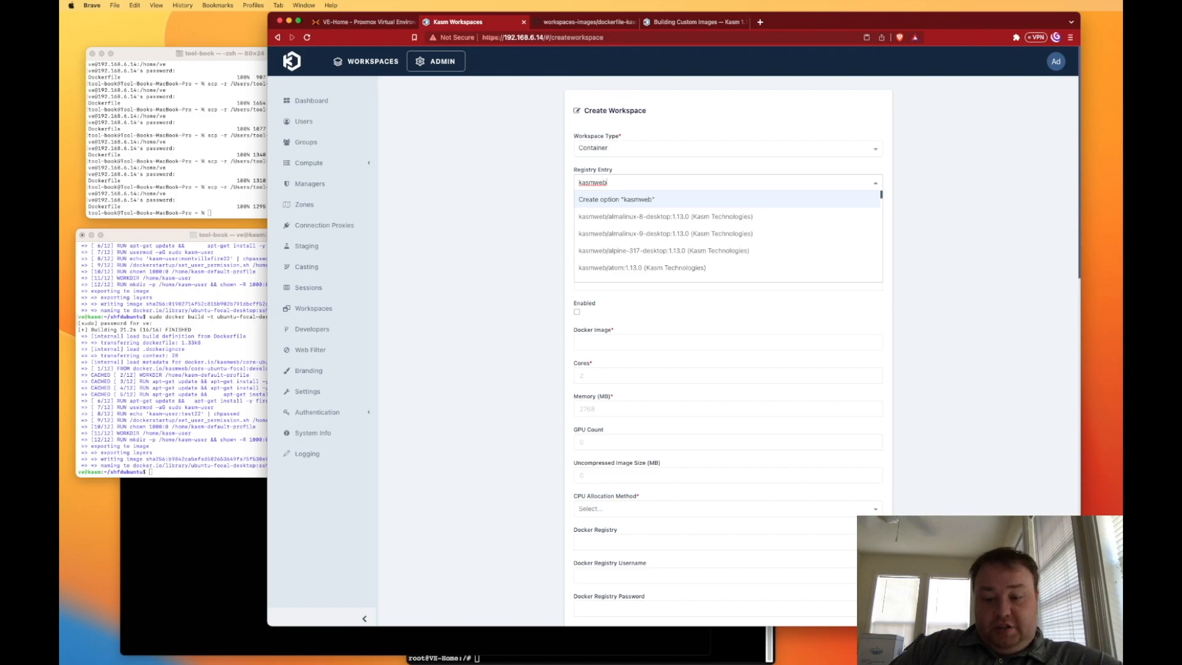
text(/ubuntu)
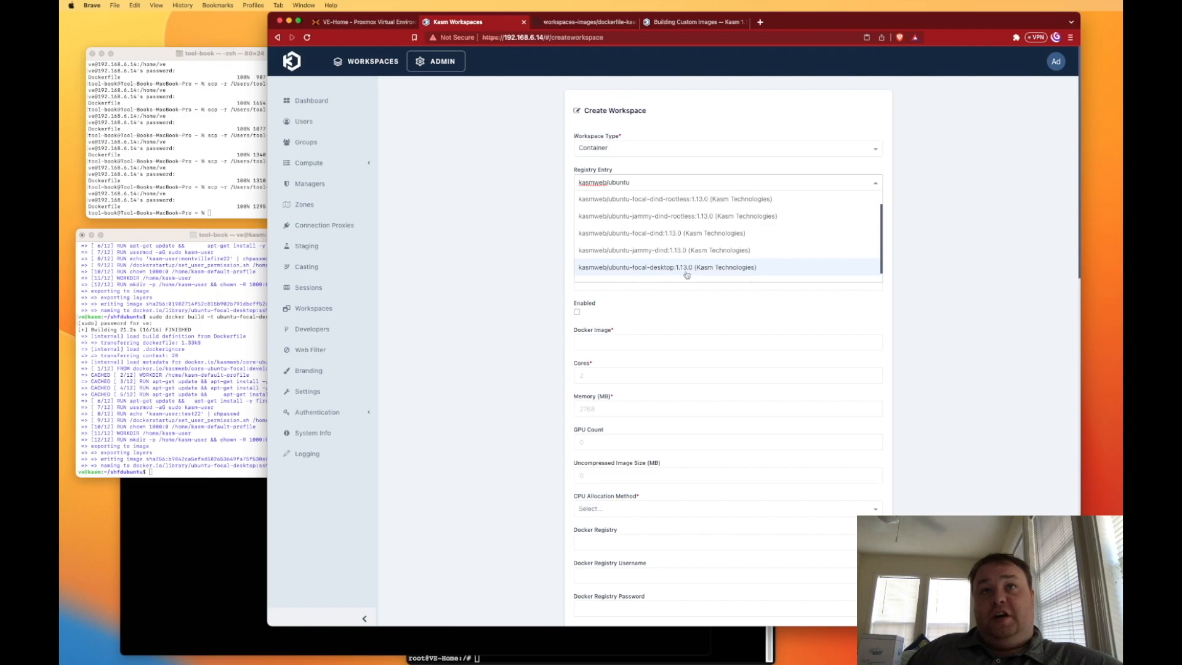
click(667, 266)
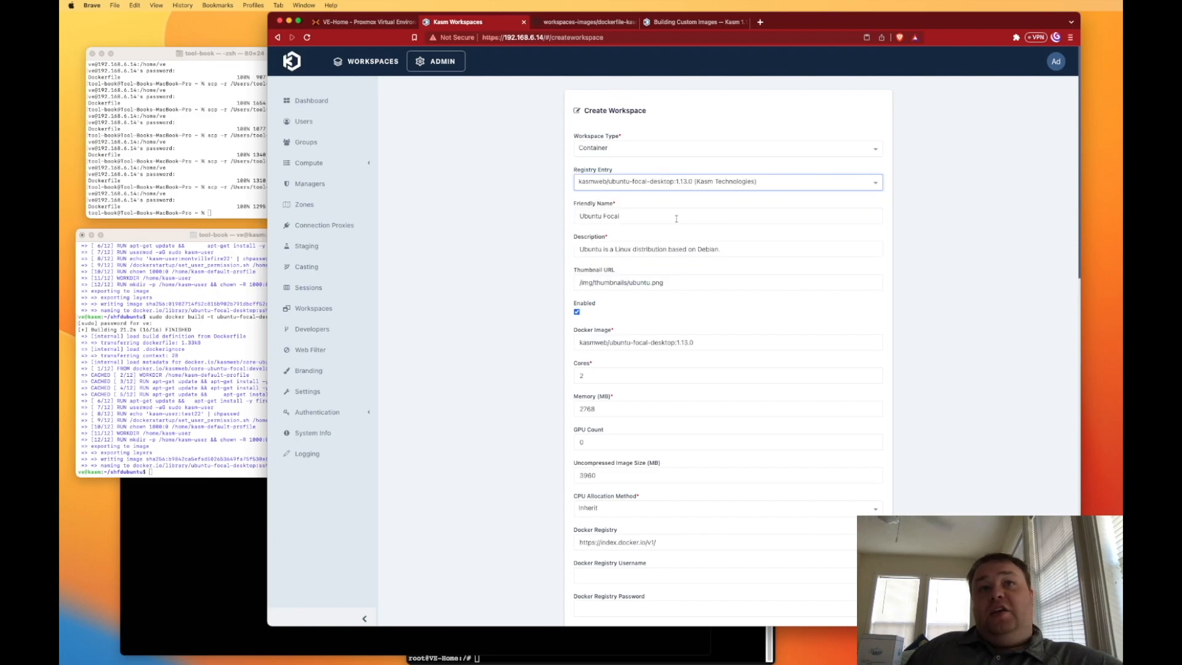
scroll(down, 3)
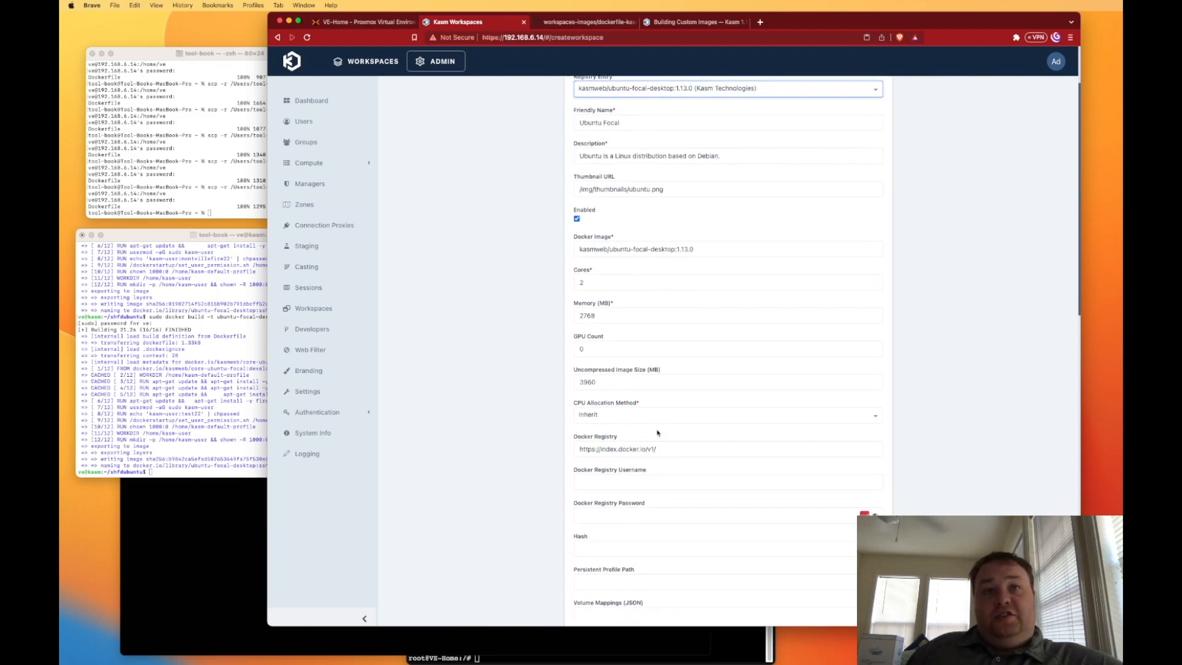
click(726, 414)
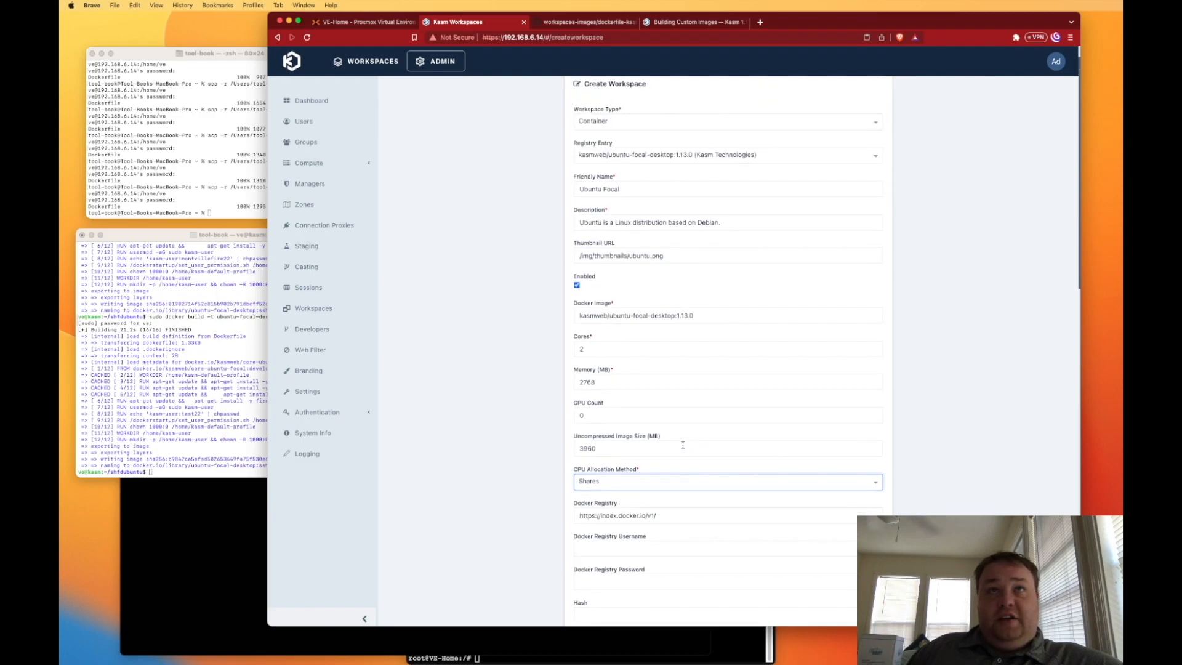
scroll(down, 3)
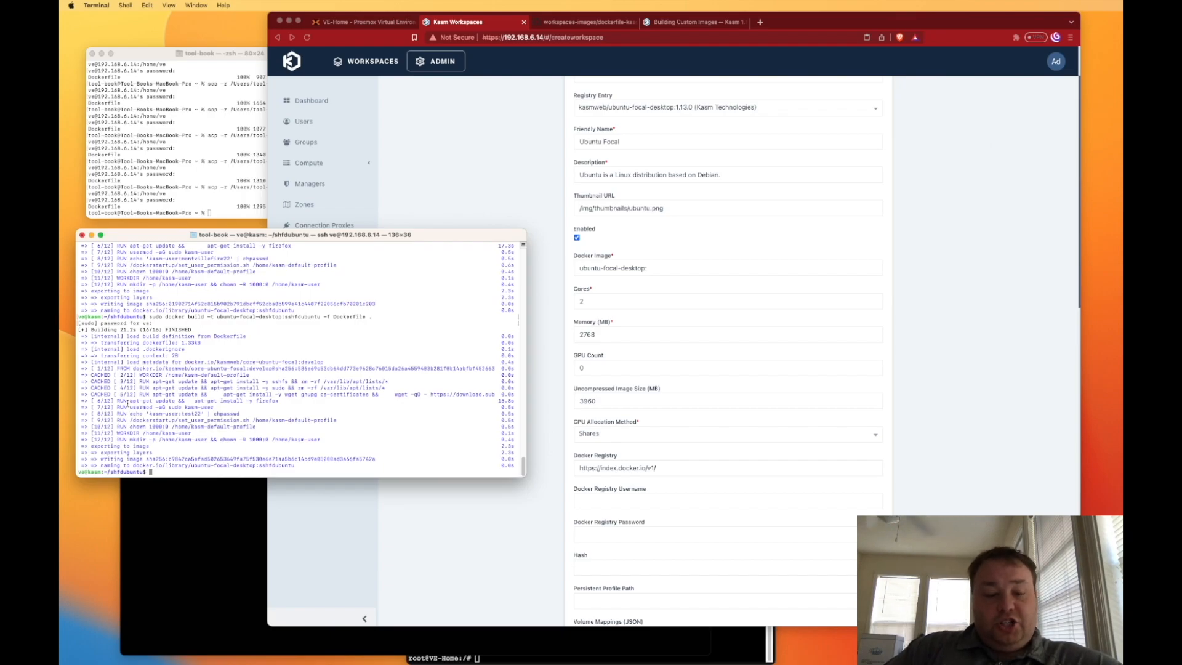
- Run 'sudo docker ps' and 'sudo docker images' to find ubuntu-focal-desktop:sshfdubuntu
text(sudo docker p)
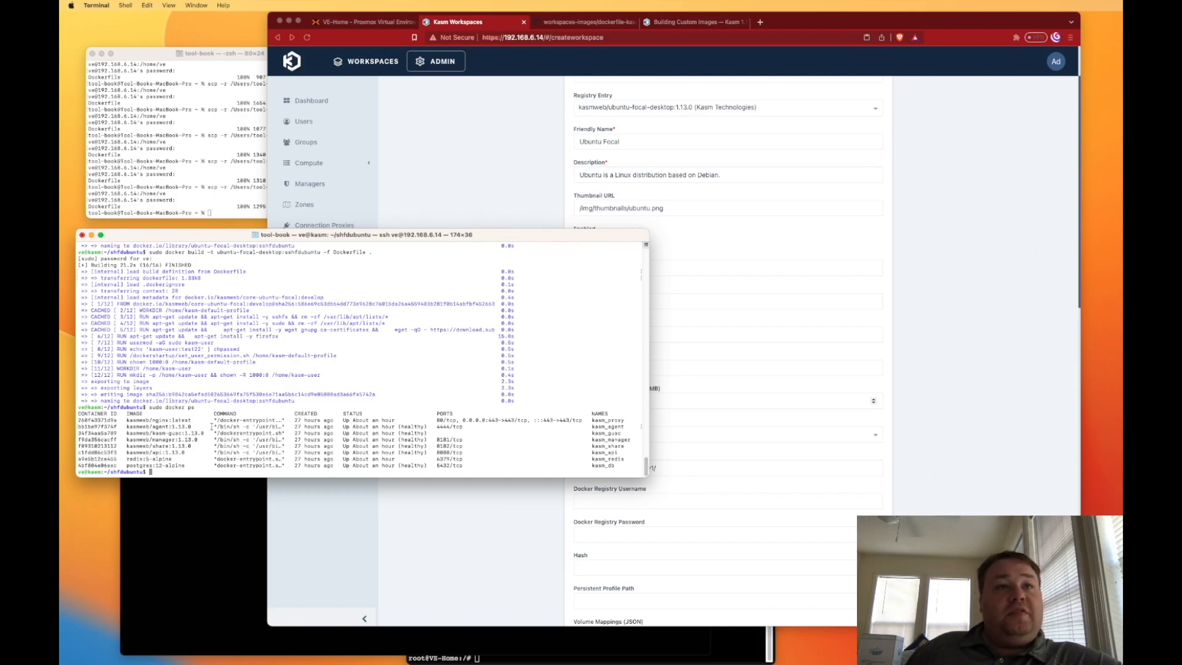
text(sudo docker ps)
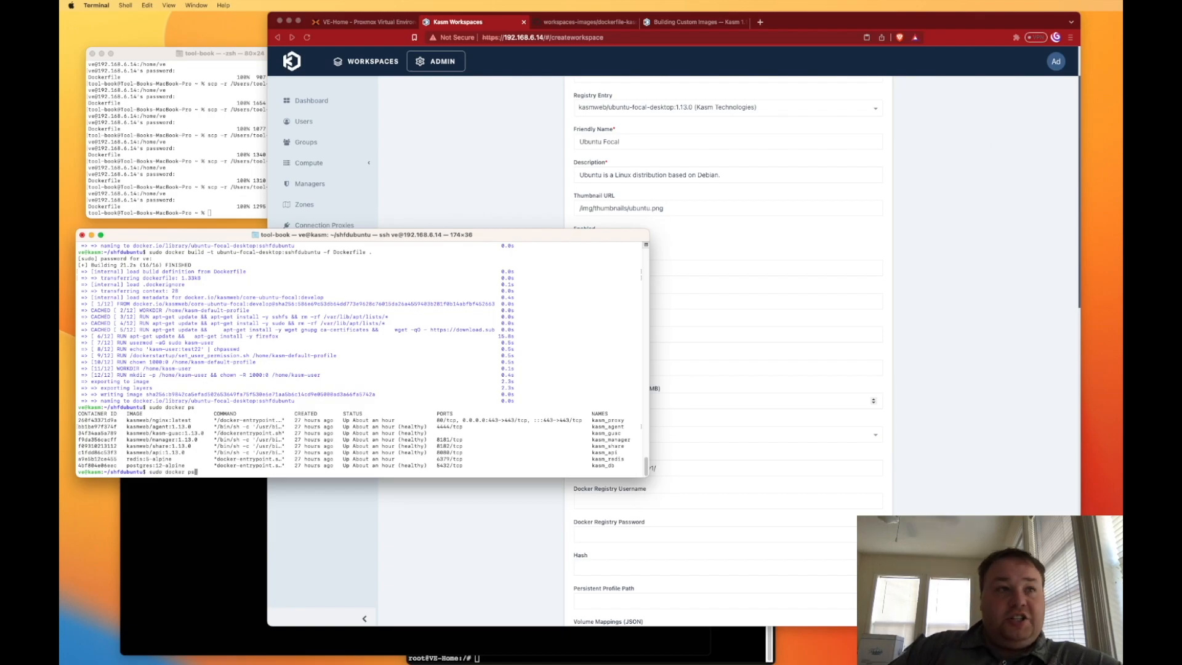
text(sudo docker images)
text(ubuntu-focal-desktop:sshfdubuntu)
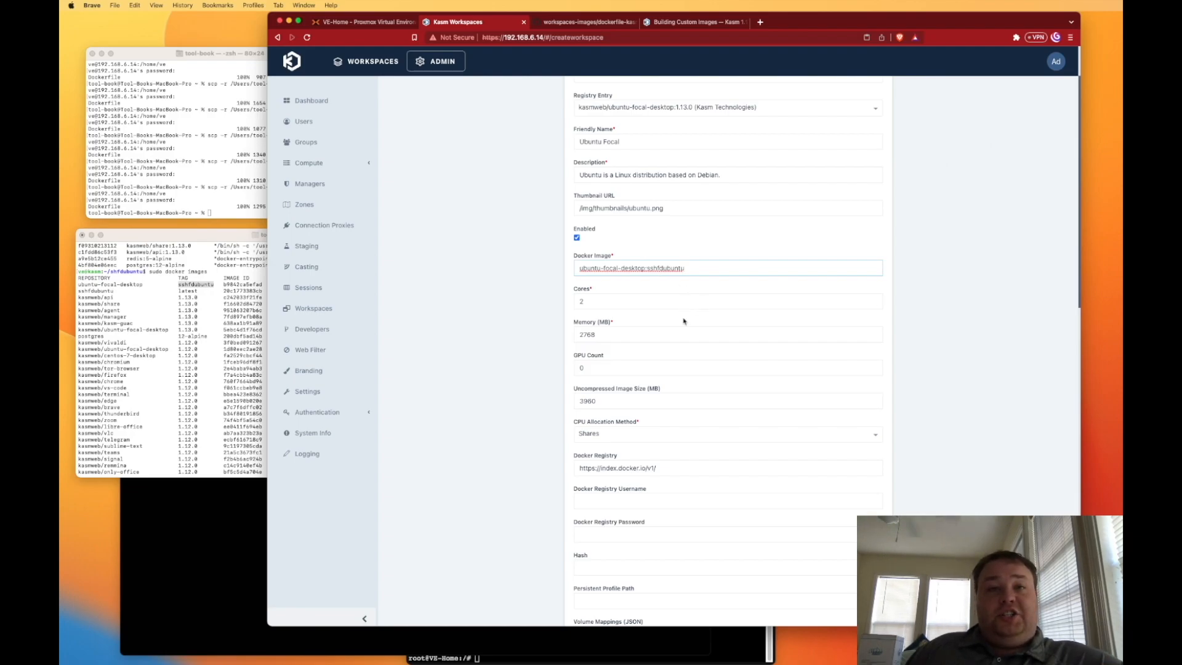
- Fill in the persistent profile path and submit the Create Workspace form
scroll(down, 3)
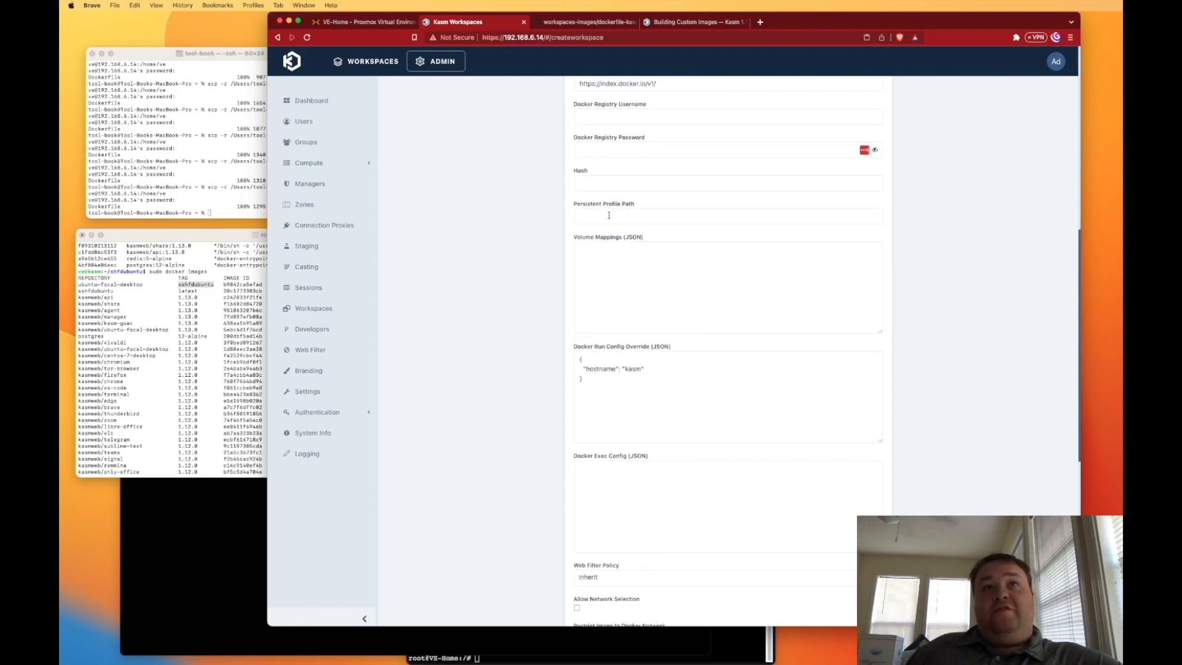
click(727, 216)
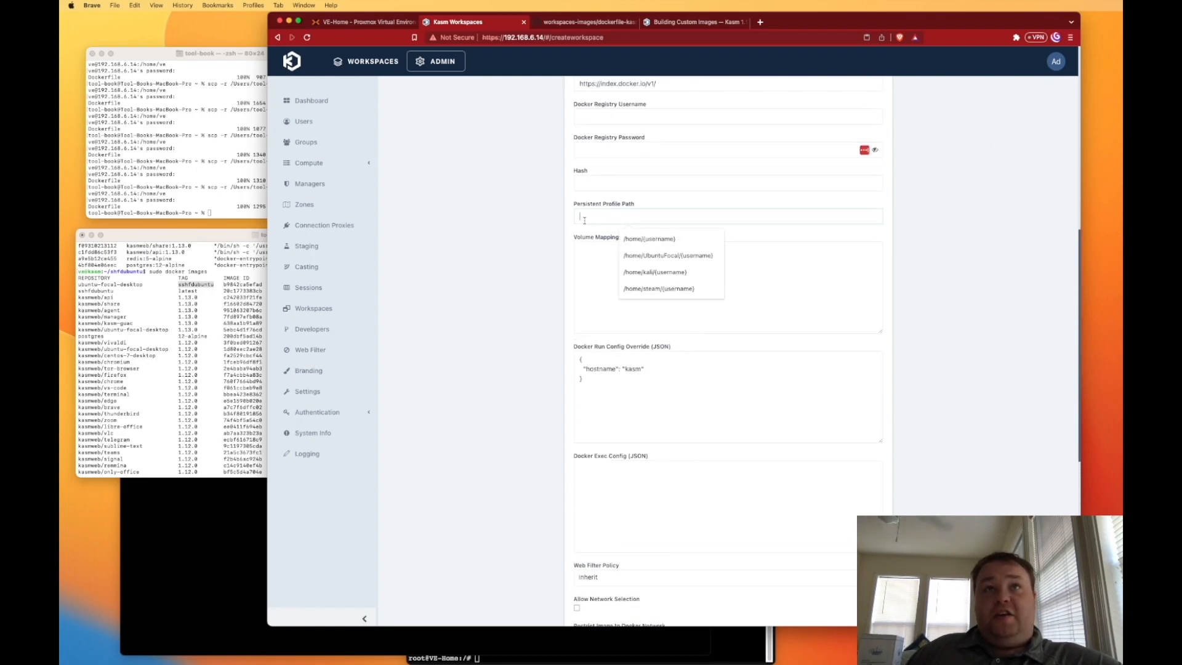
click(666, 255)
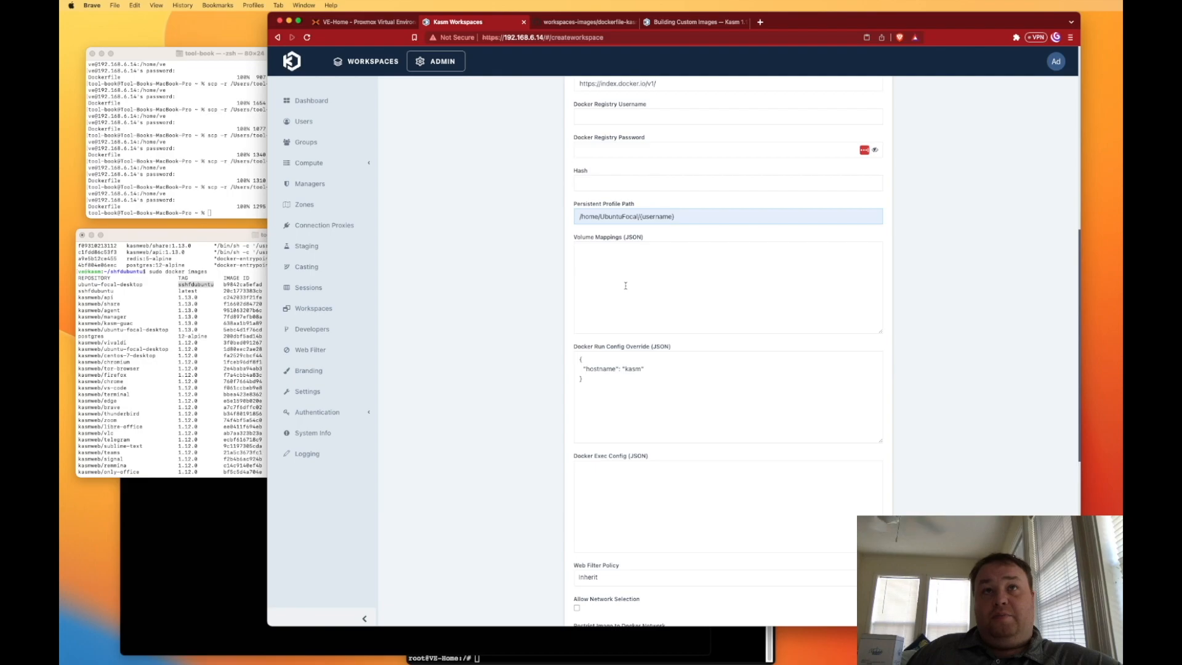
scroll(down, 3)
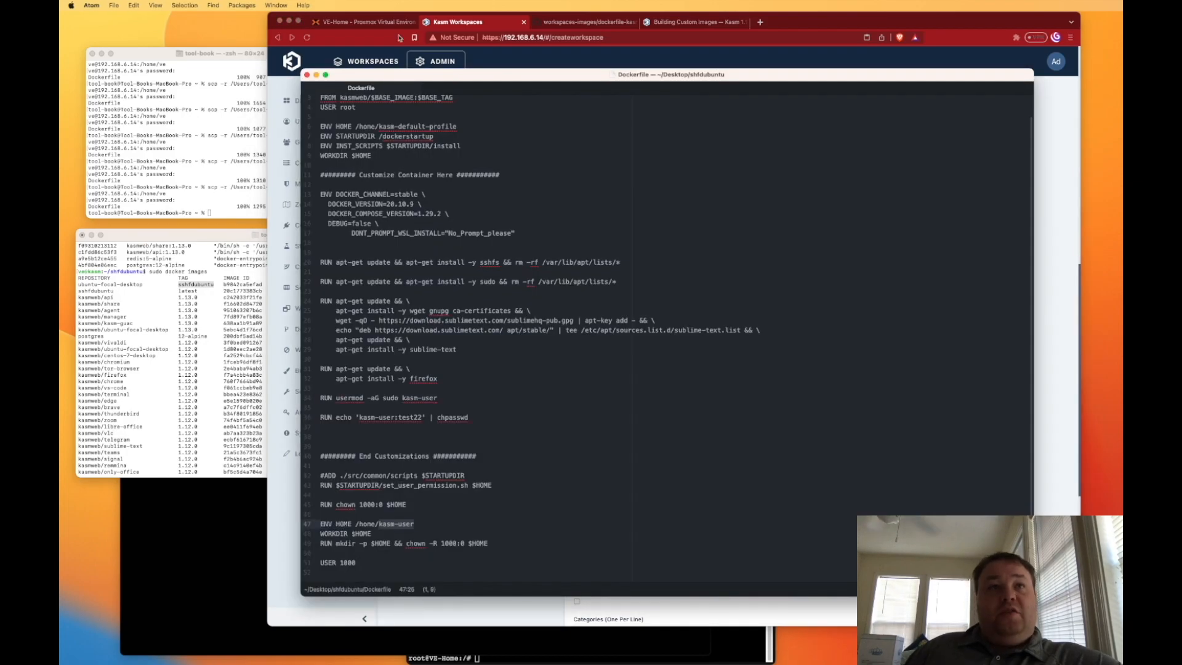
click(400, 397)
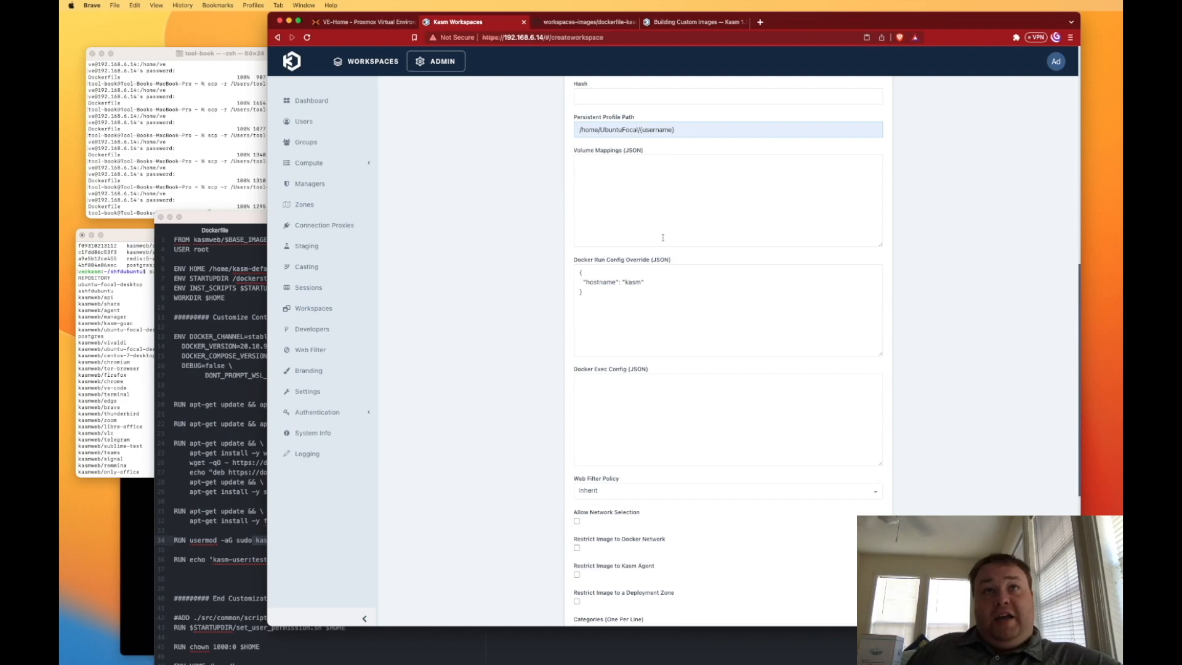
mouse_move(493, 231)
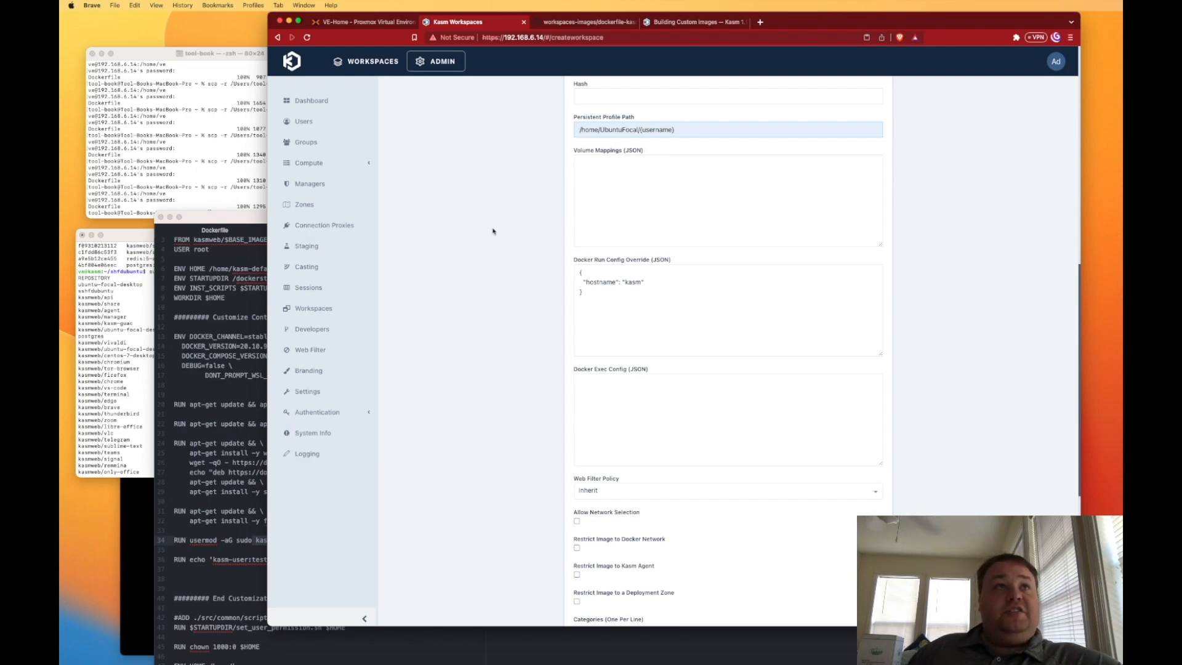
scroll(down, 3)
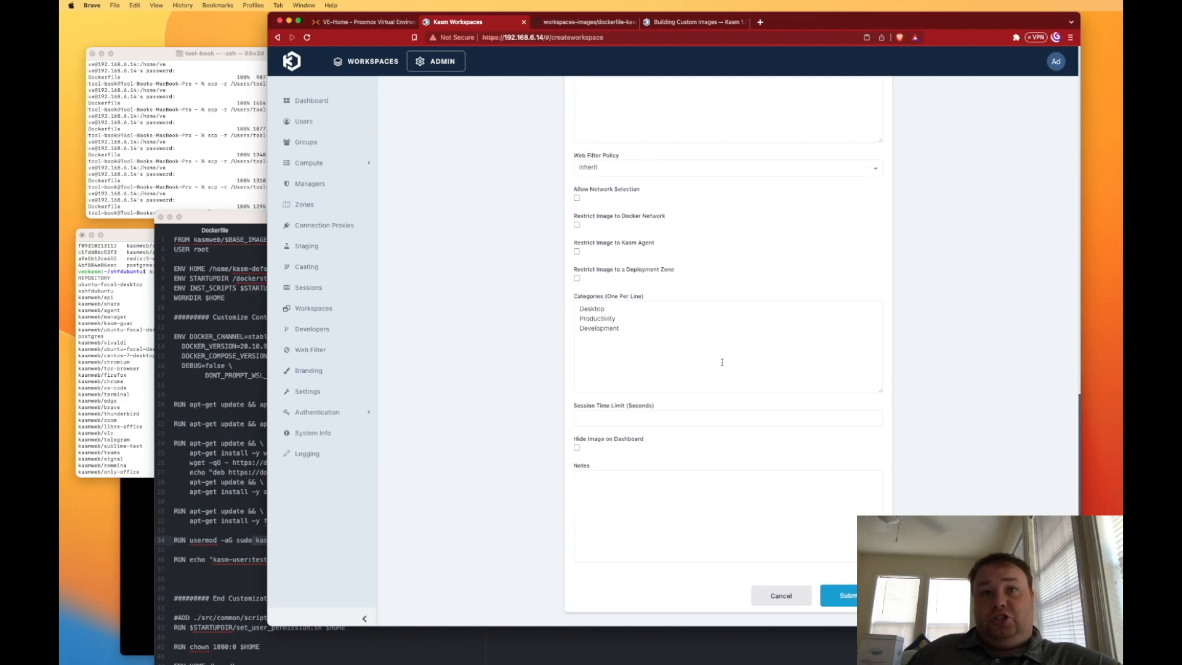
click(847, 595)
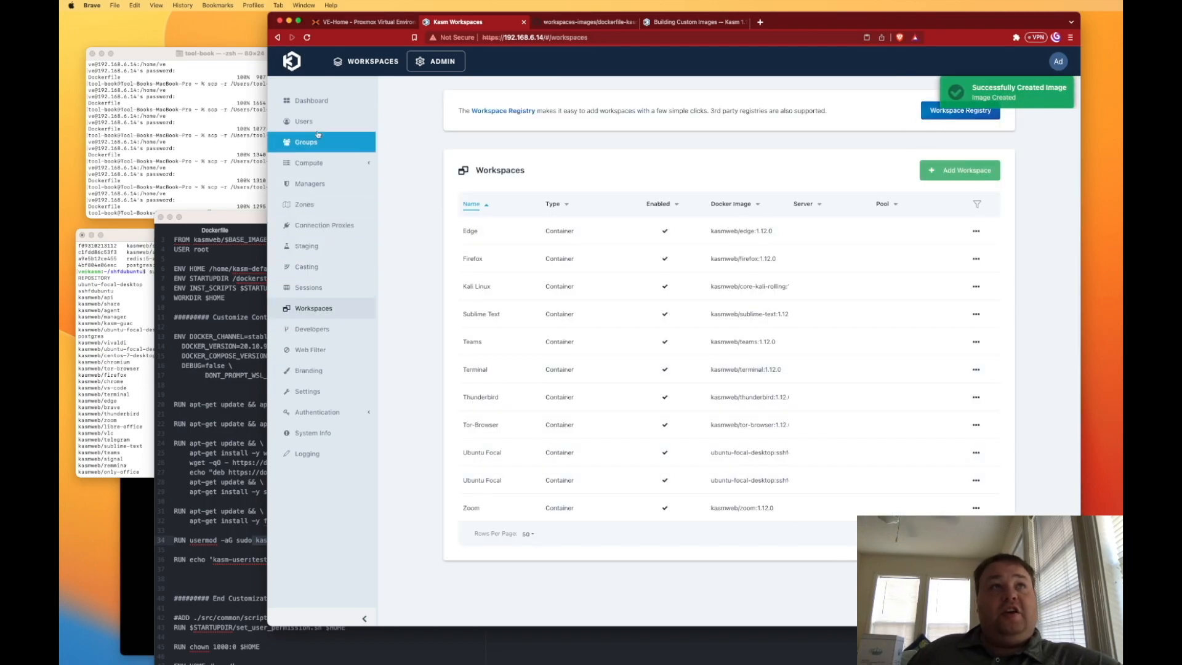
click(303, 120)
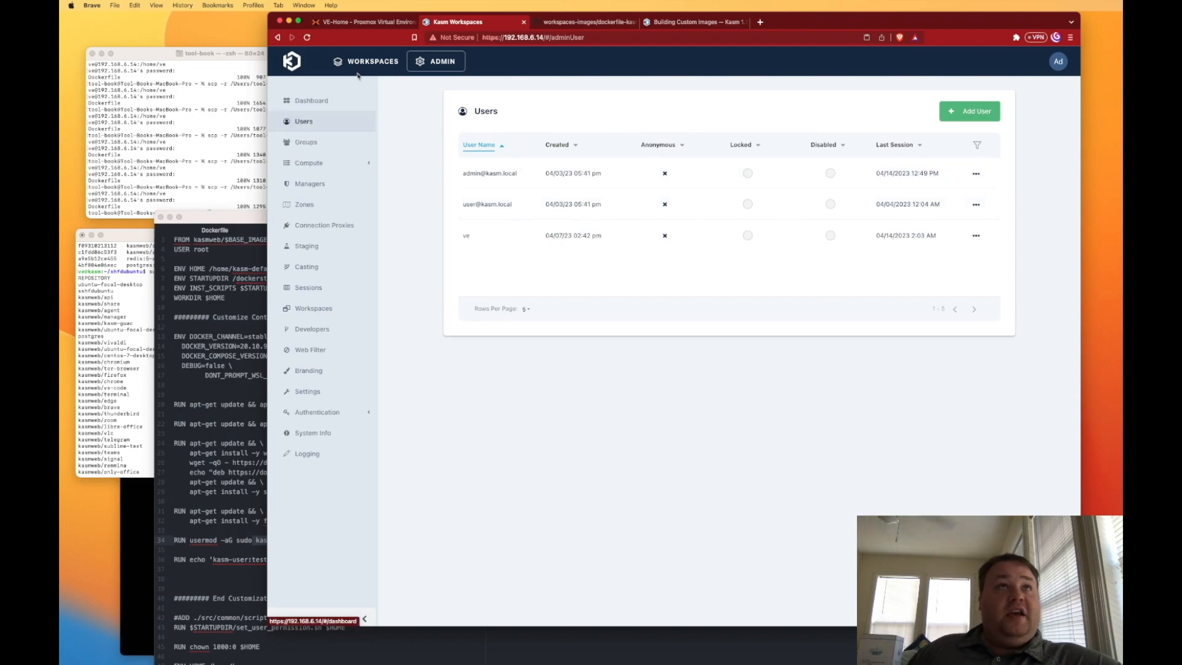
click(372, 61)
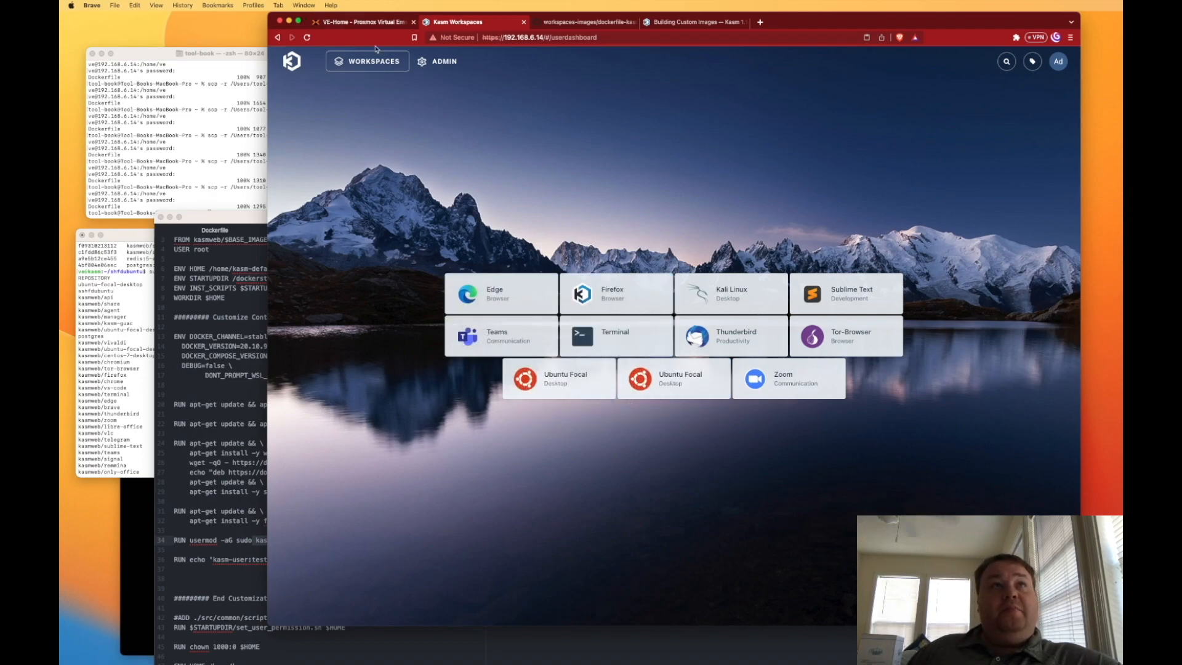
click(443, 61)
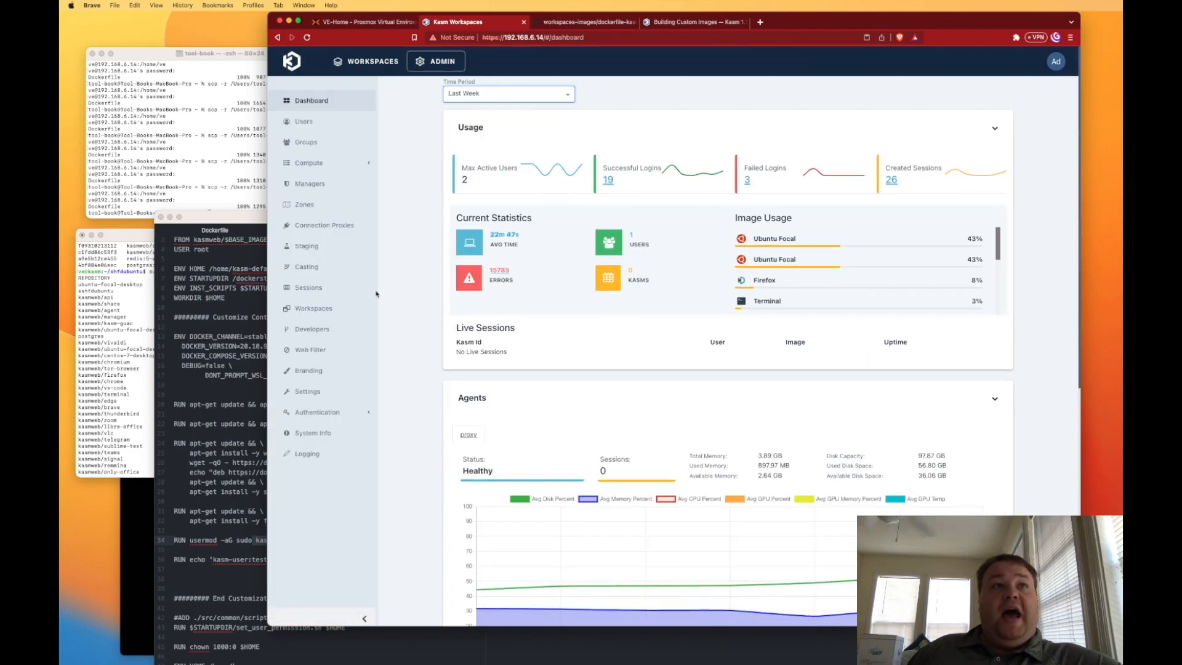
click(313, 308)
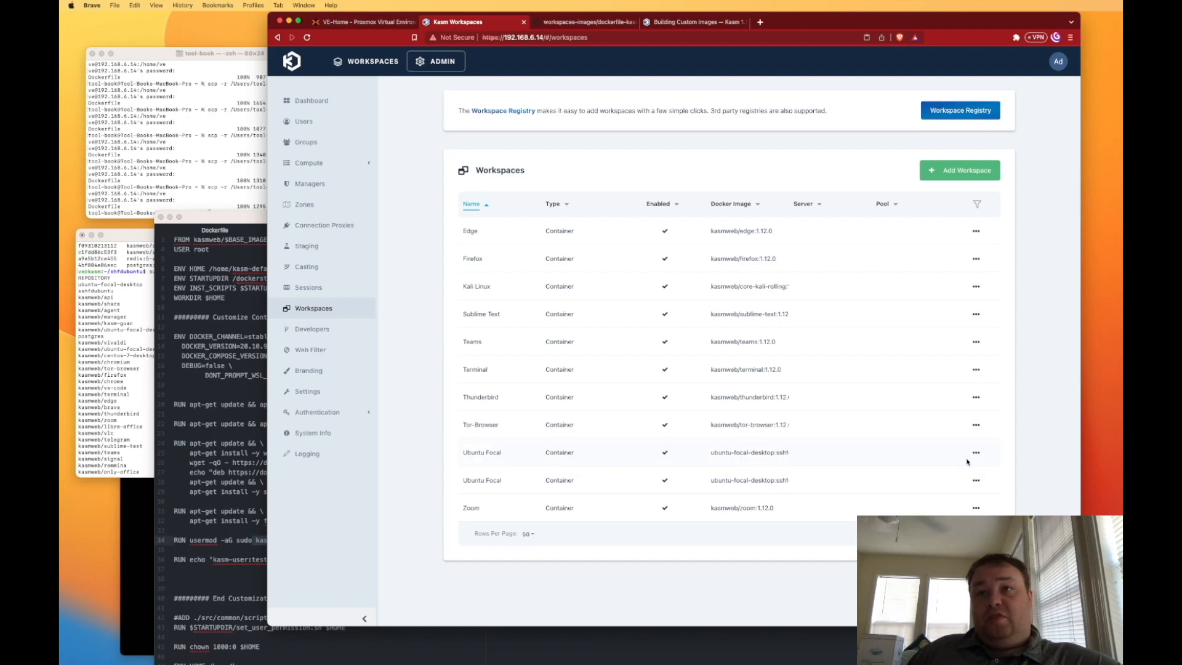
- Rename the second Ubuntu Focal workspace to Ubuntu Focal SSHFD, launch it, then delete the session
click(975, 453)
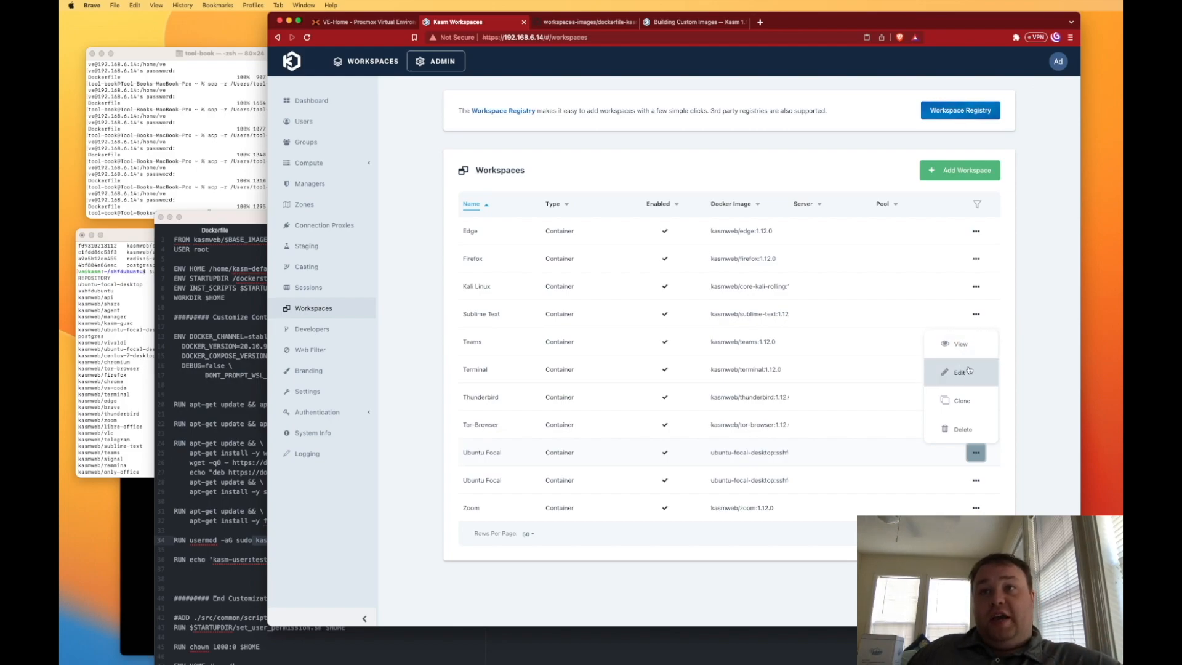
click(959, 372)
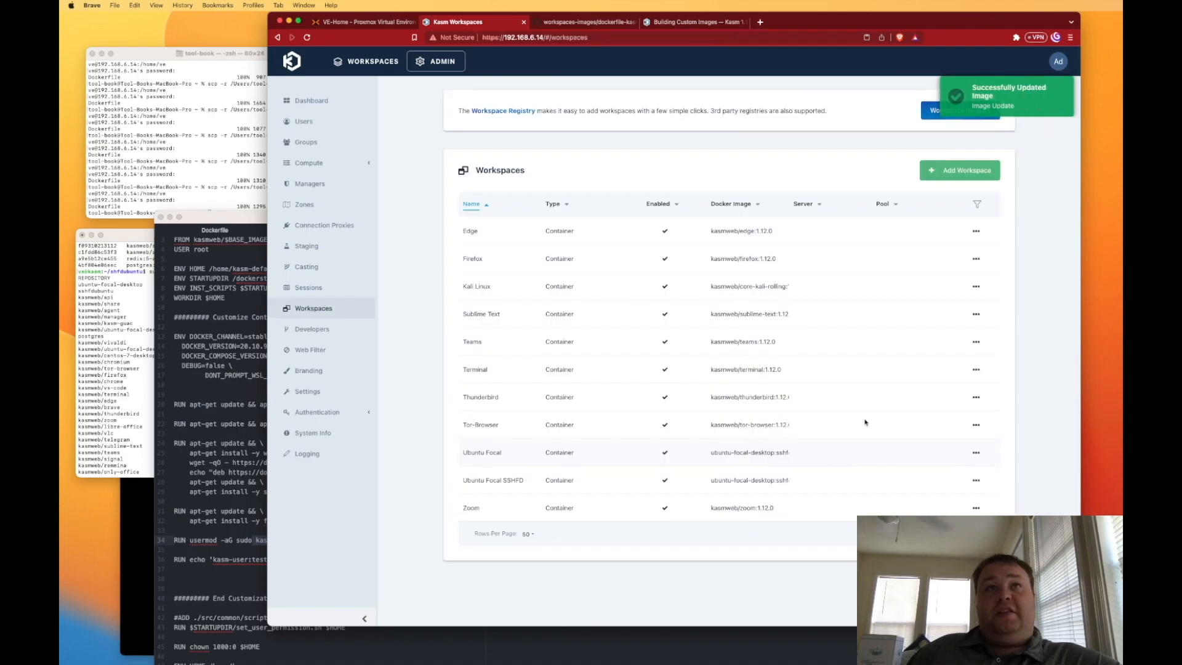
click(373, 61)
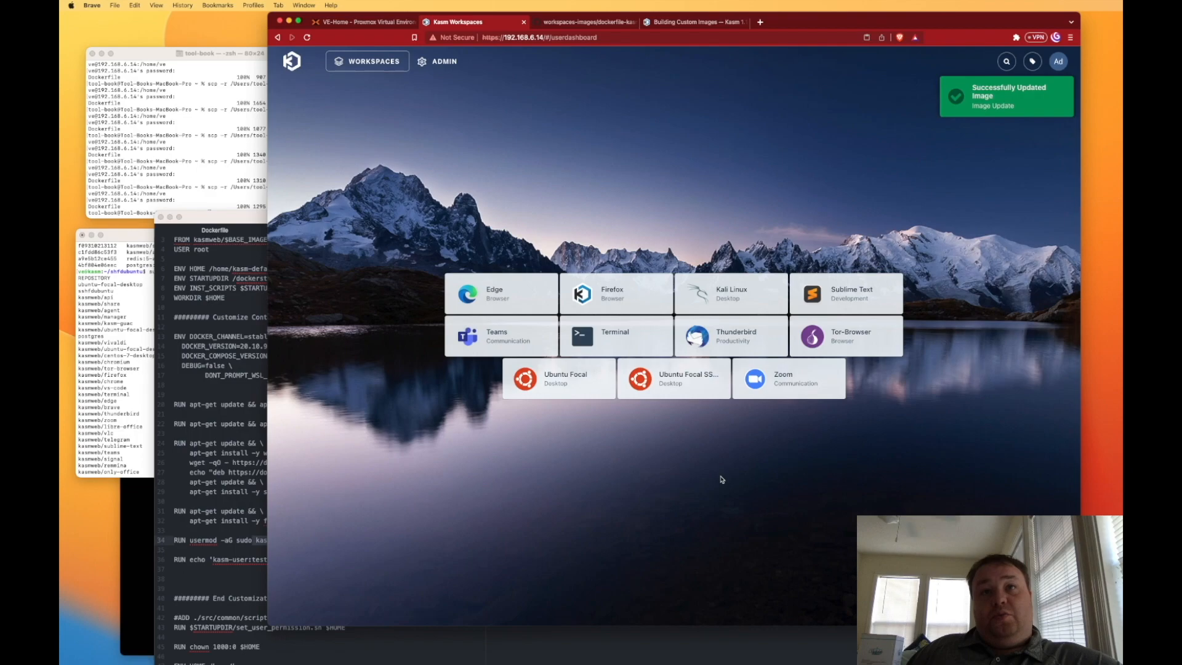
mouse_move(672, 380)
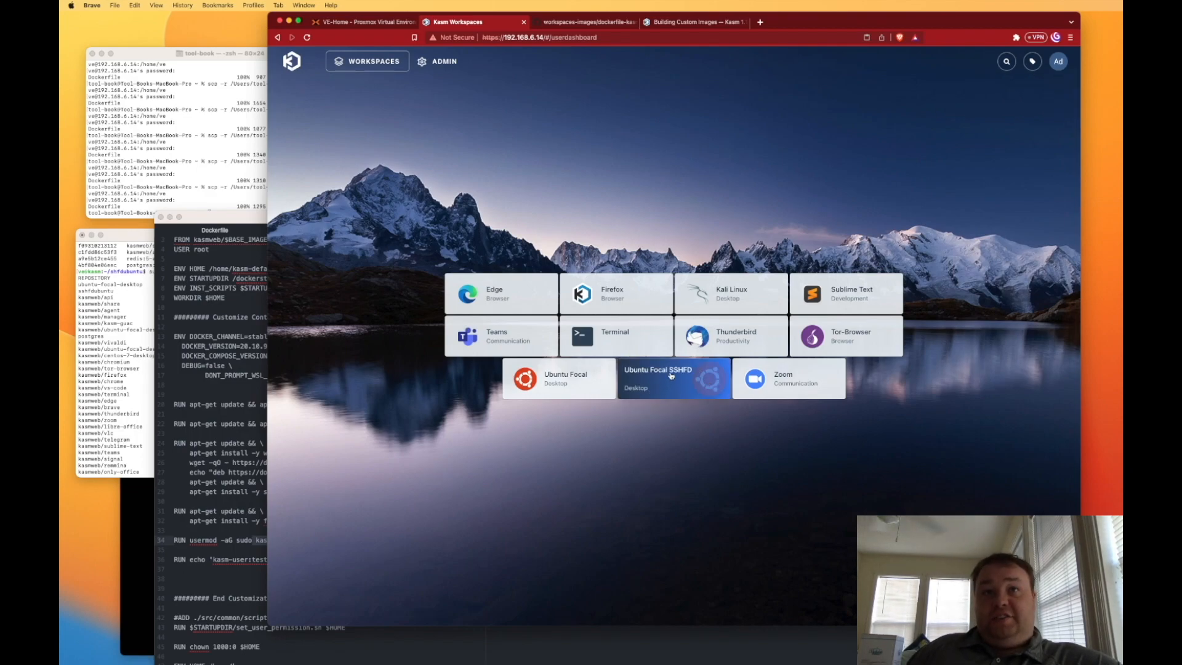
click(671, 379)
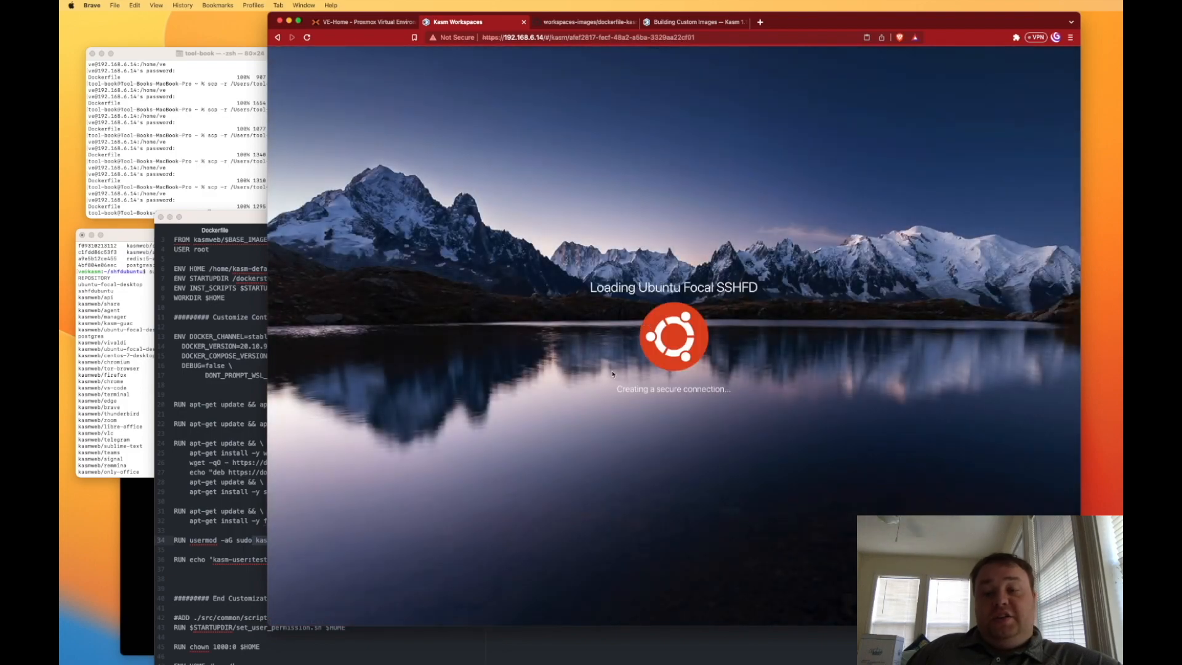
click(382, 336)
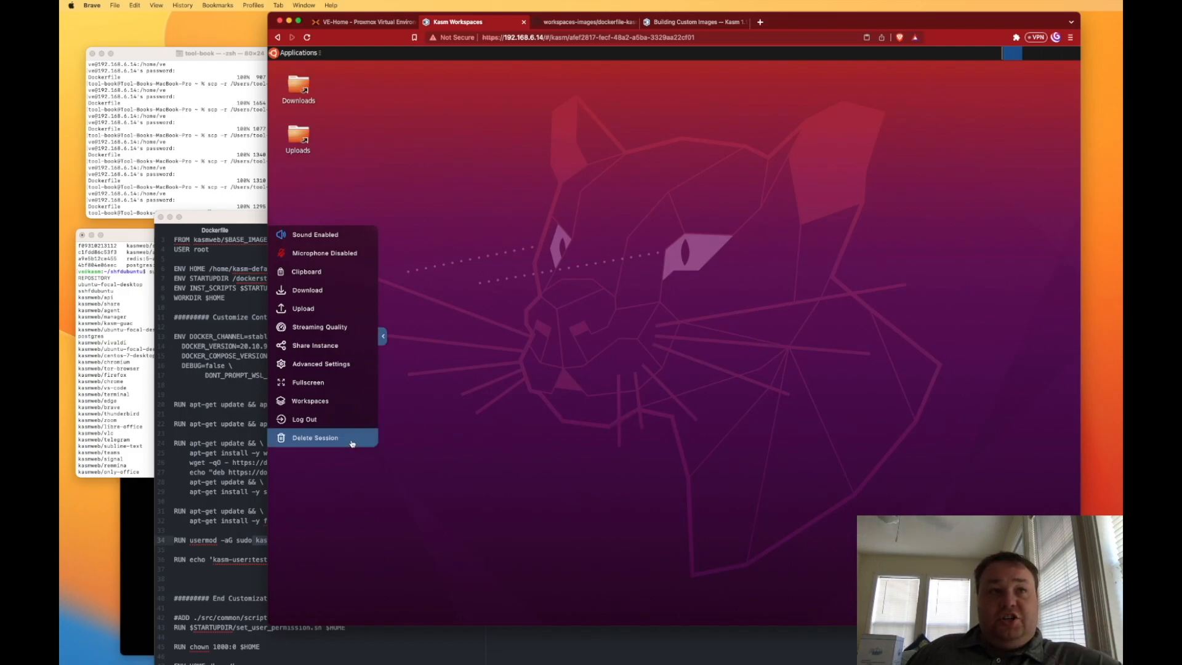
click(315, 437)
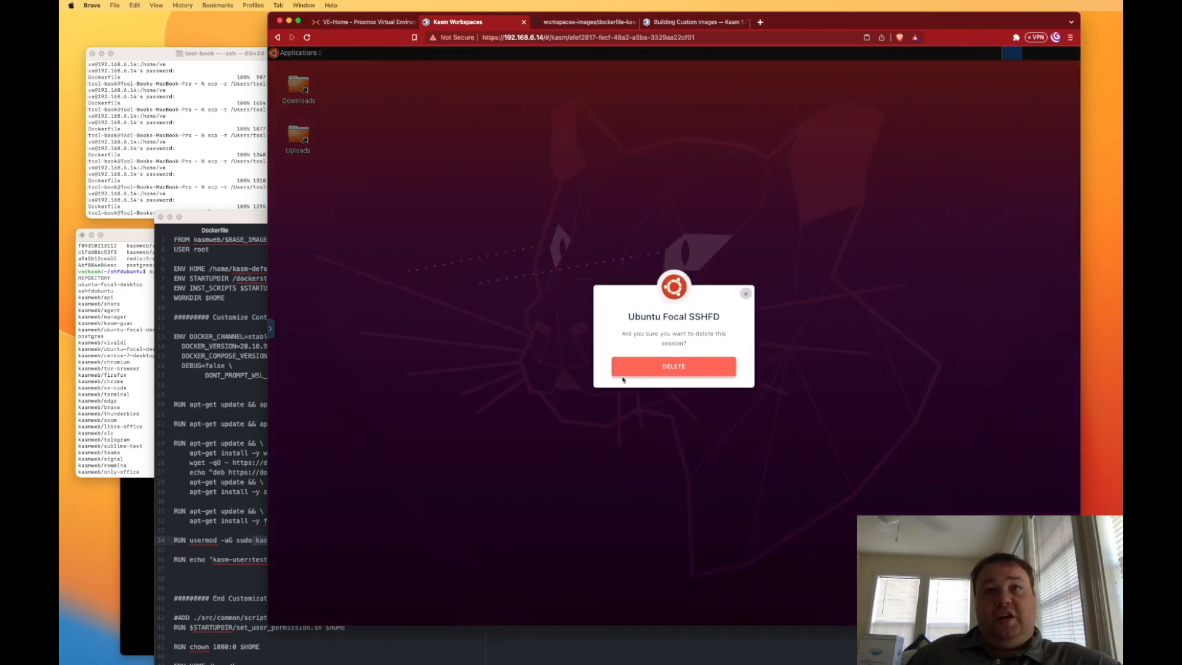
click(672, 366)
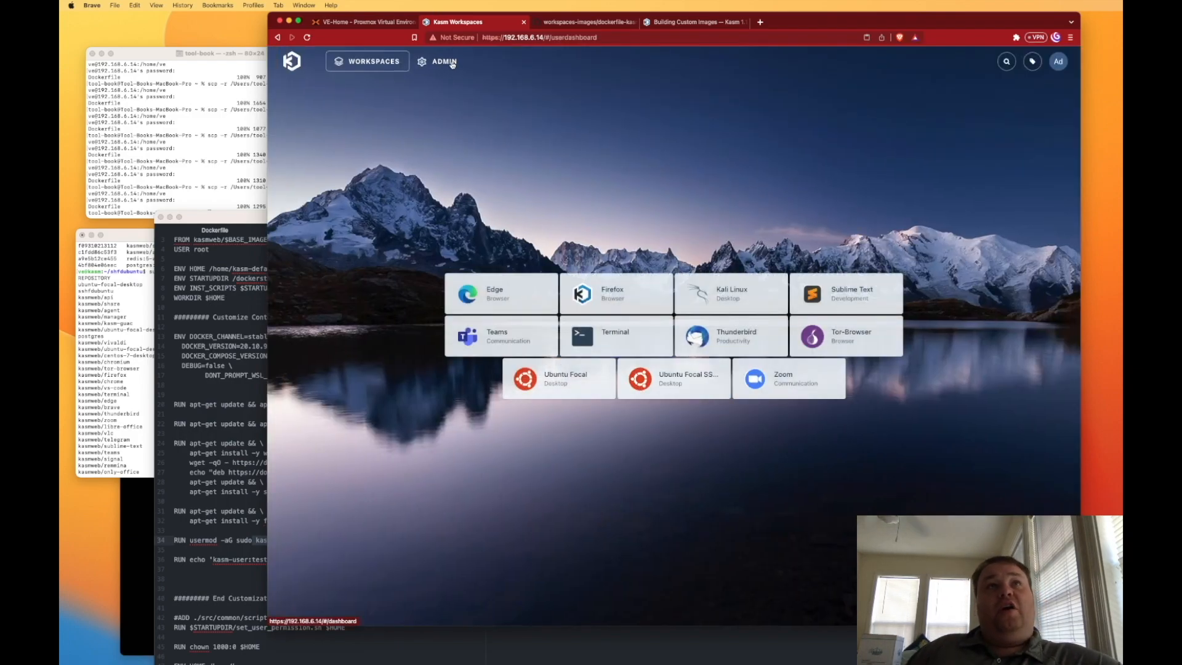
- Submit the Ubuntu Focal SSHFD workspace edits from the admin Edit Workspace form
click(439, 61)
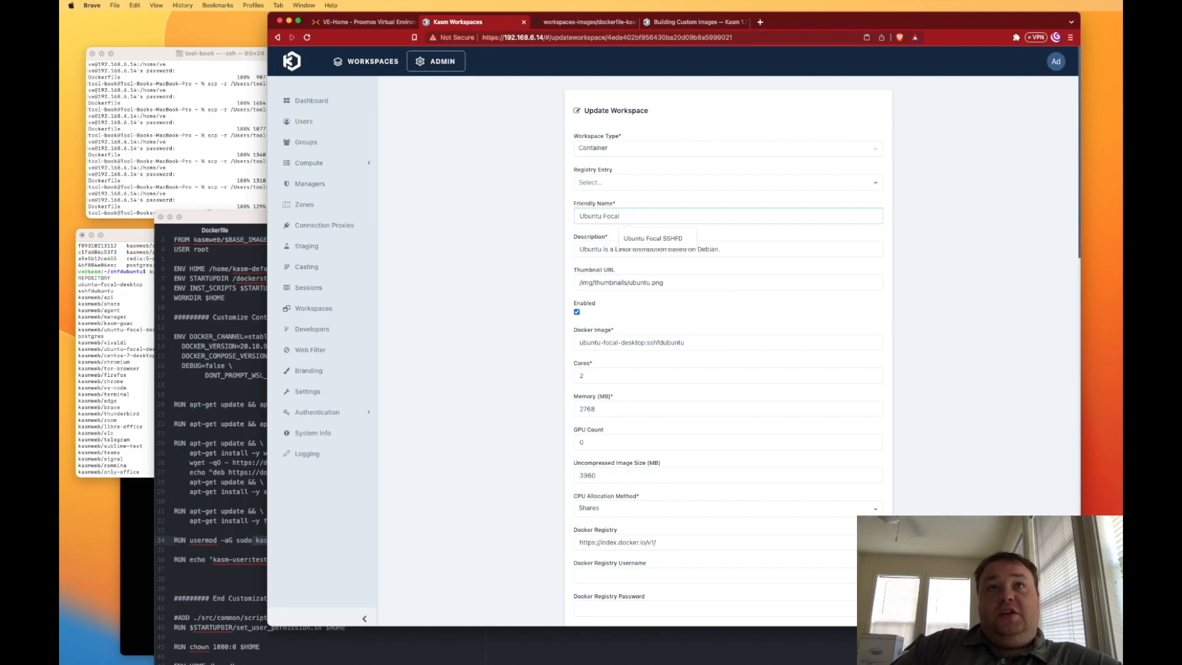
scroll(down, 3)
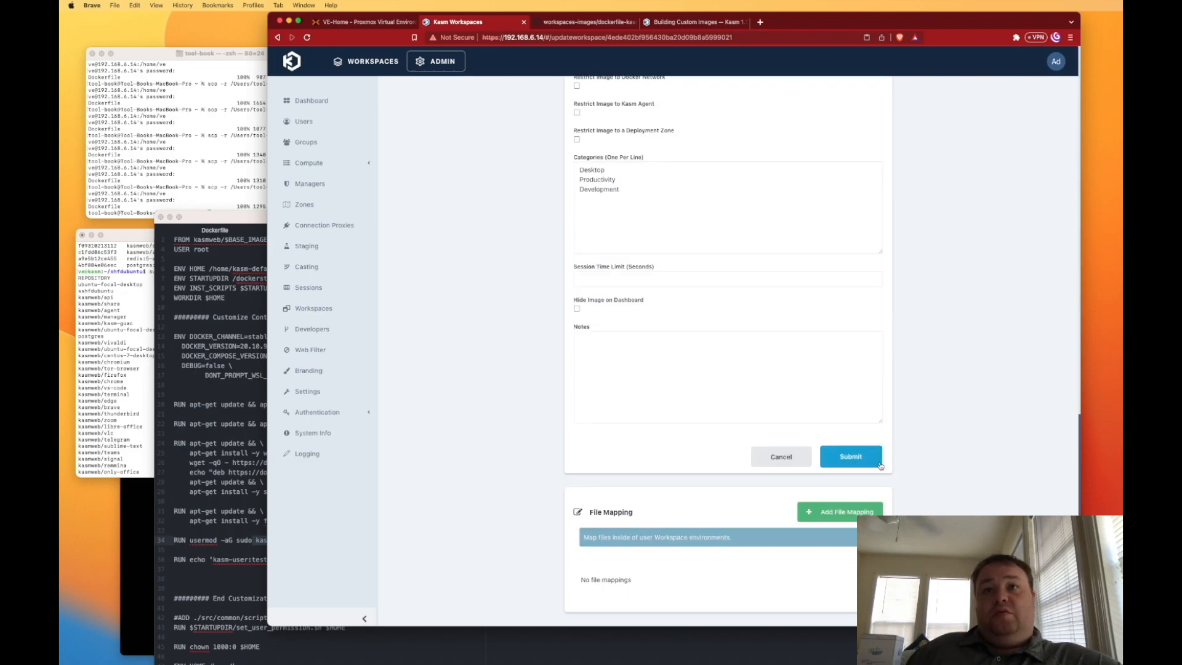
click(849, 456)
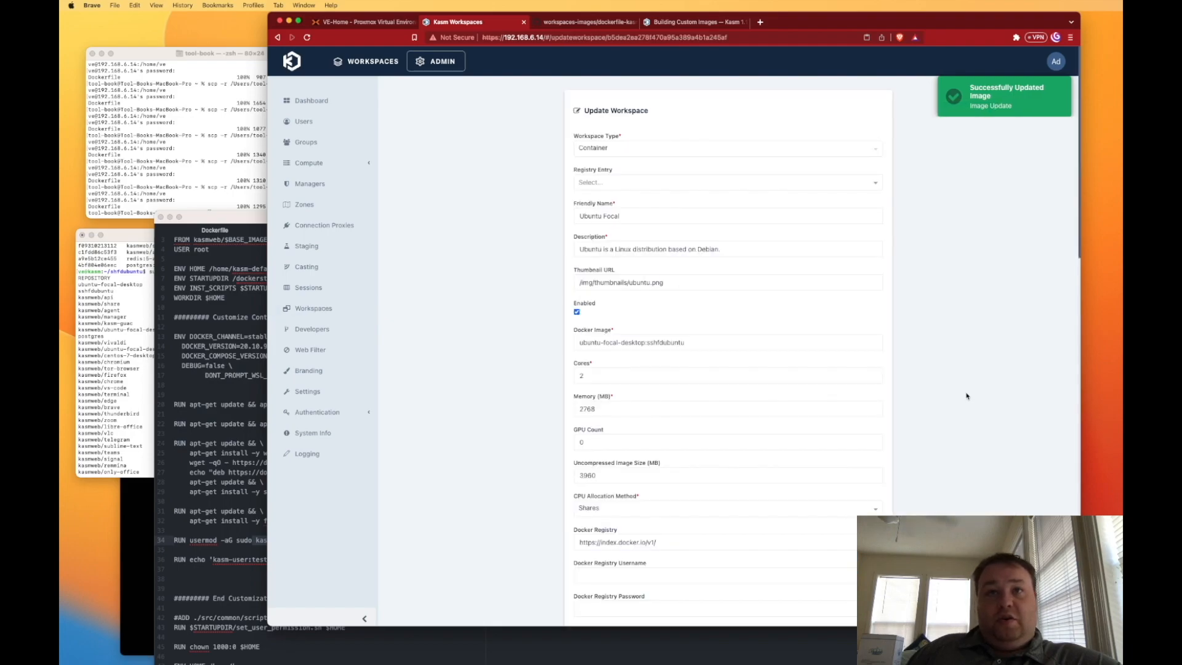
scroll(down, 3)
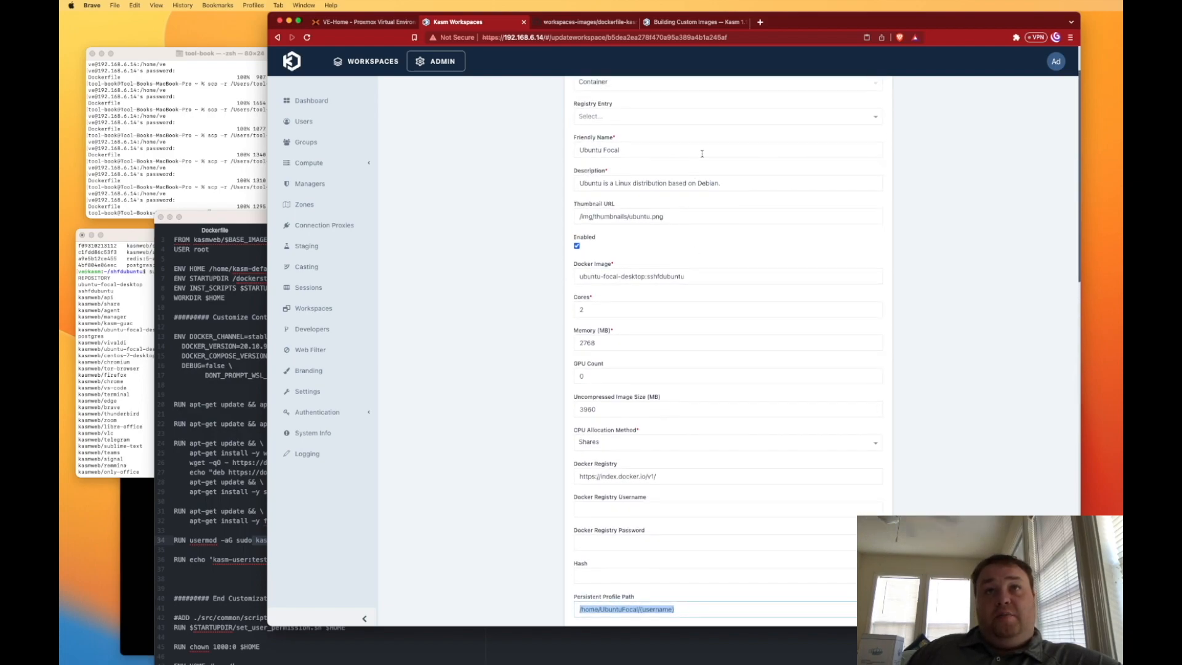
text(SSHfd)
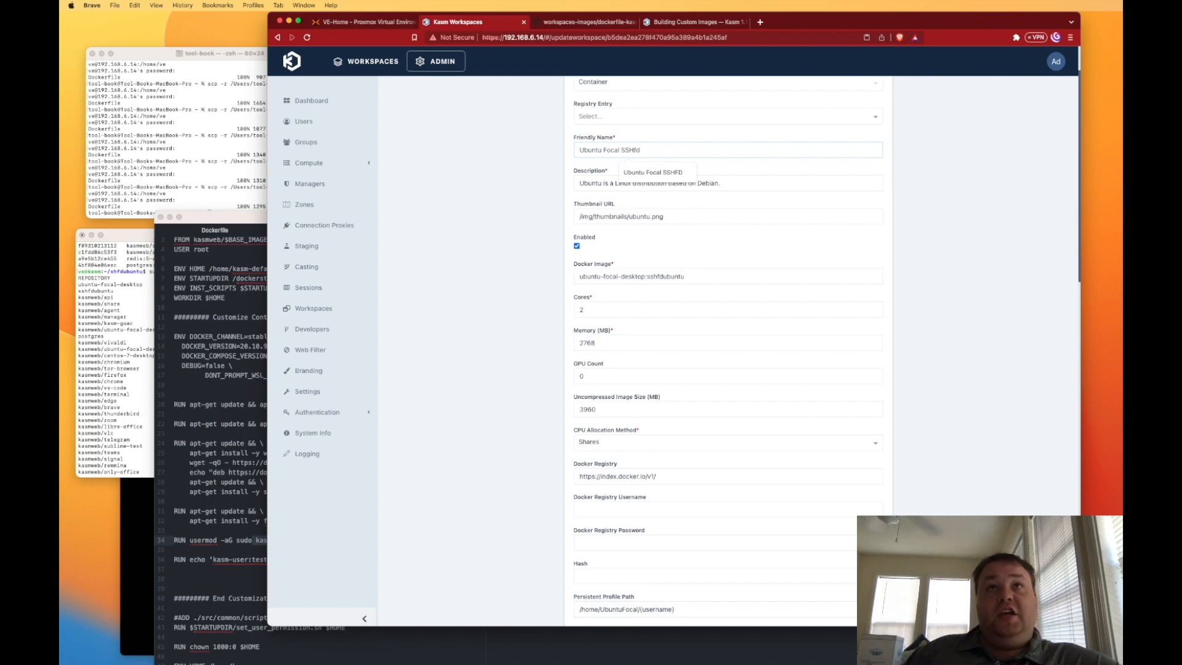
scroll(down, 3)
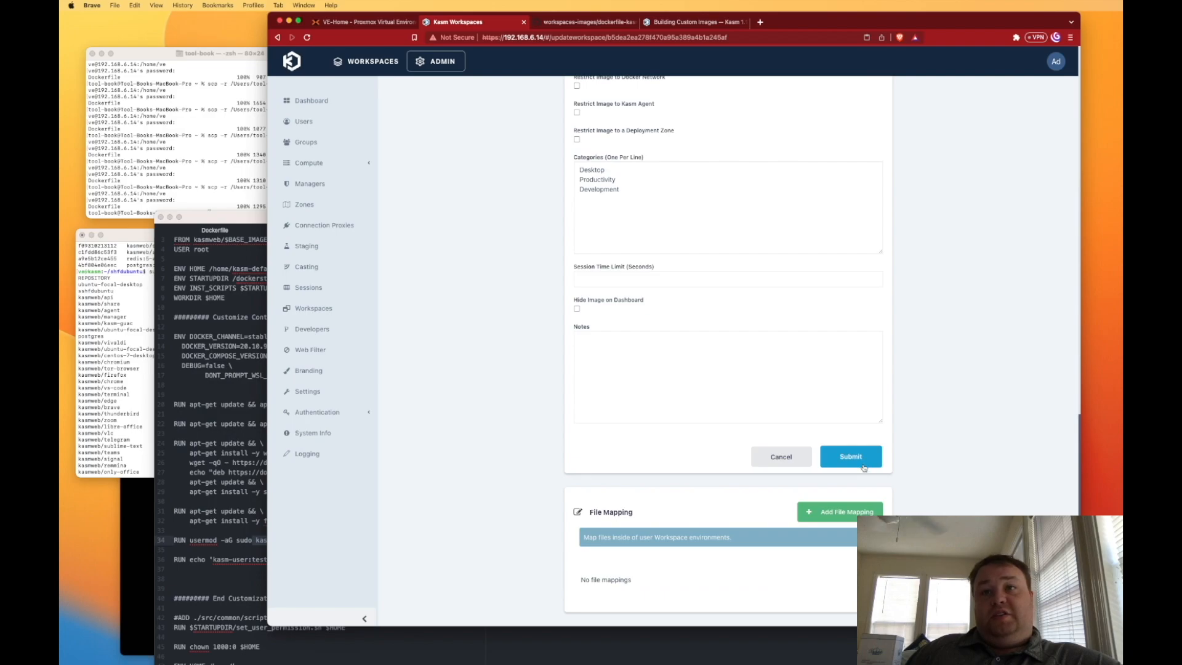
click(849, 456)
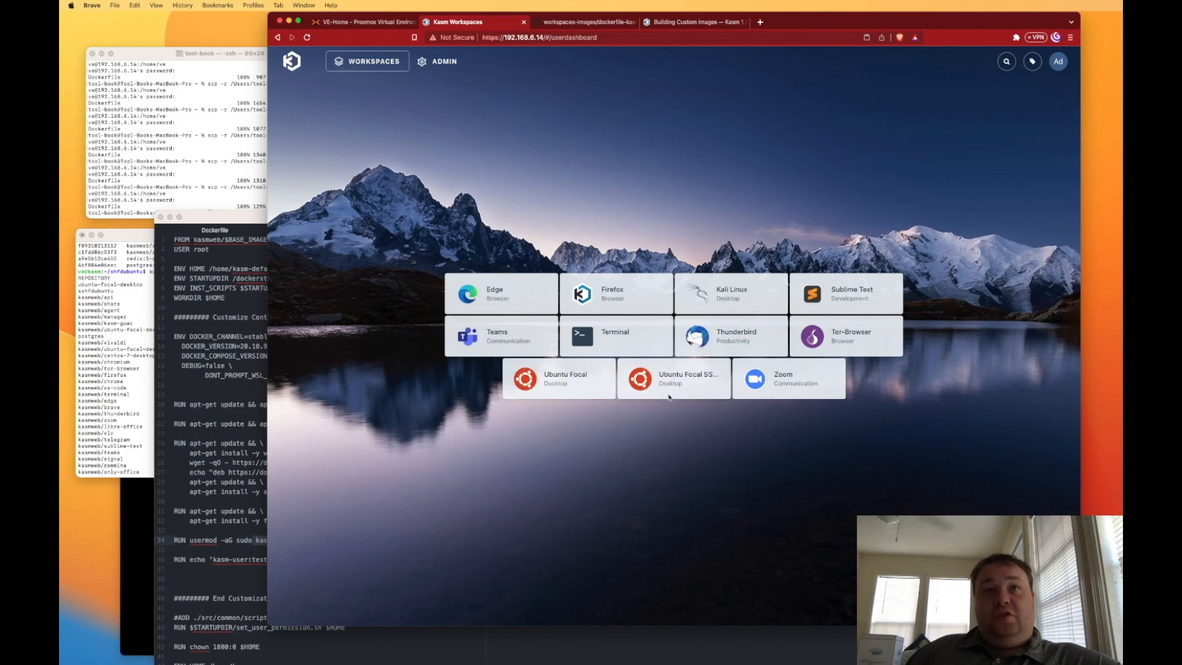
- Launch a session from the Ubuntu Focal SSHFD workspace tile
click(674, 379)
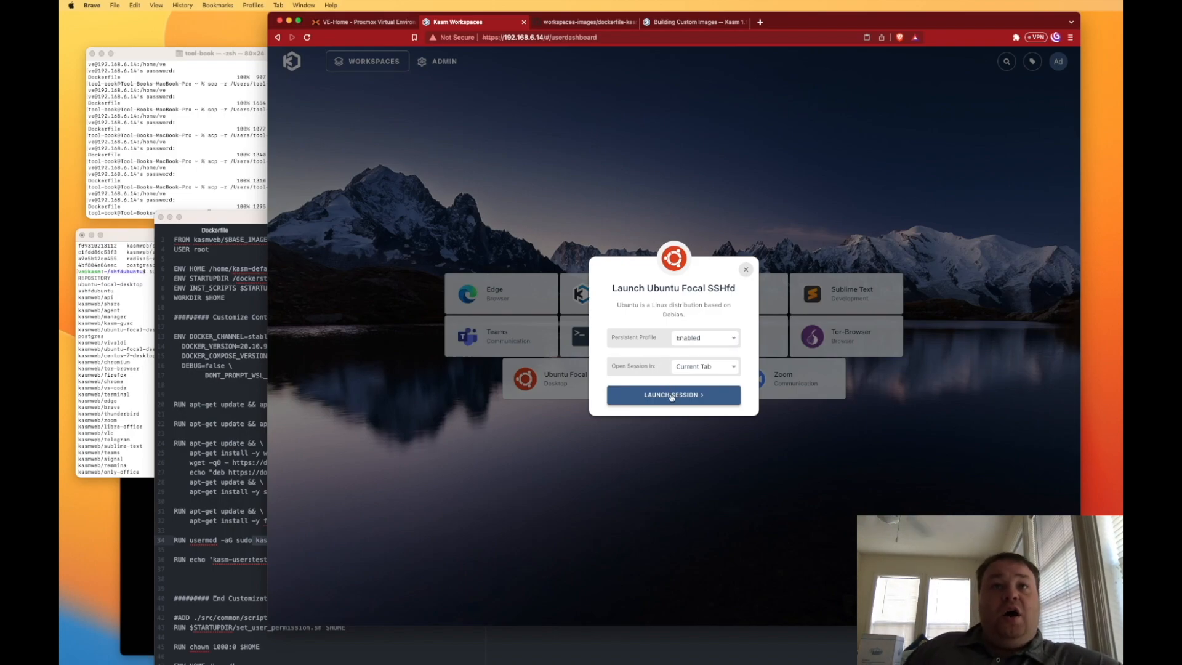
click(672, 394)
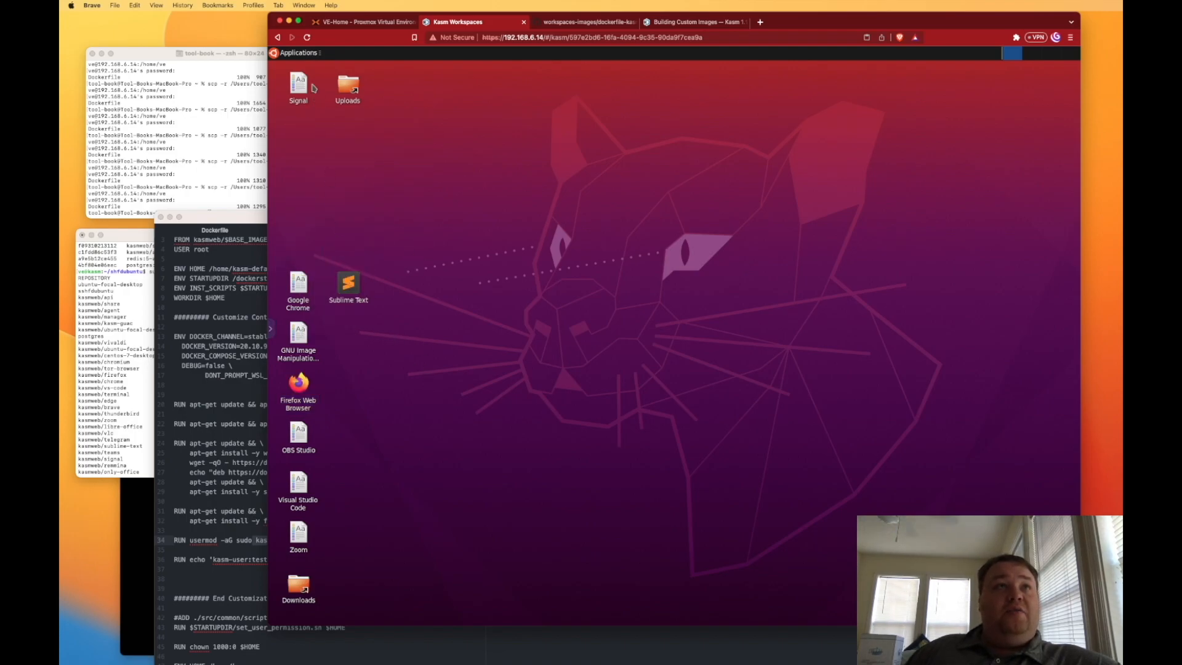
- Move the Signal desktop launcher to Trash and open a Terminal Emulator from Applications
right_click(298, 85)
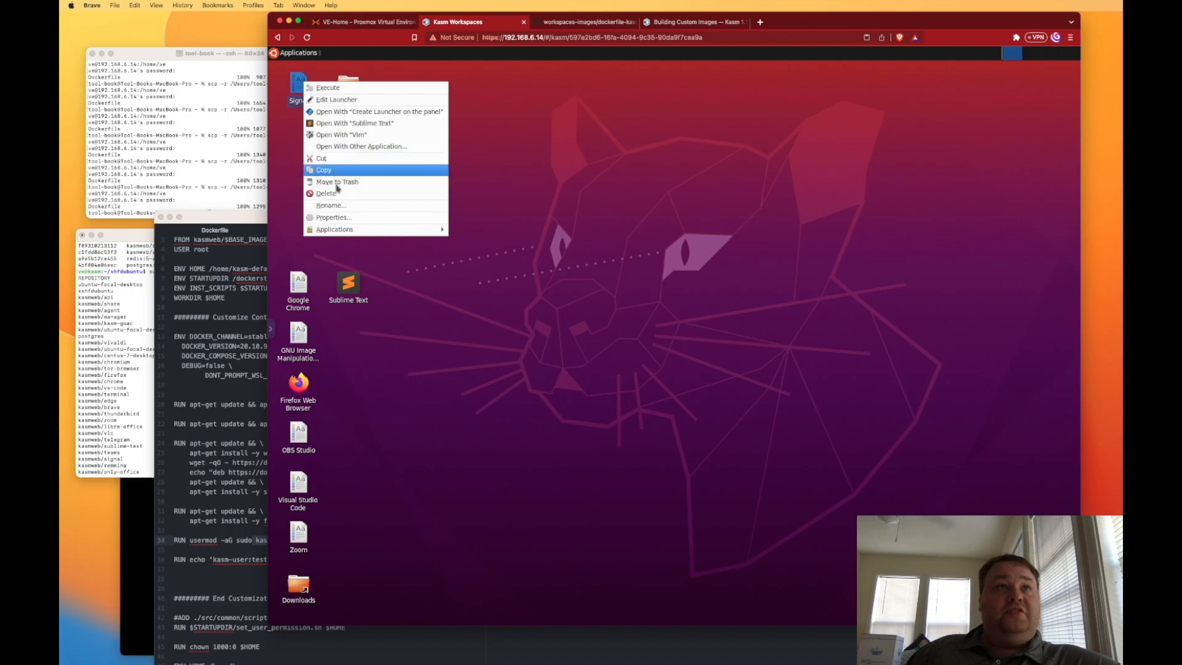
click(696, 367)
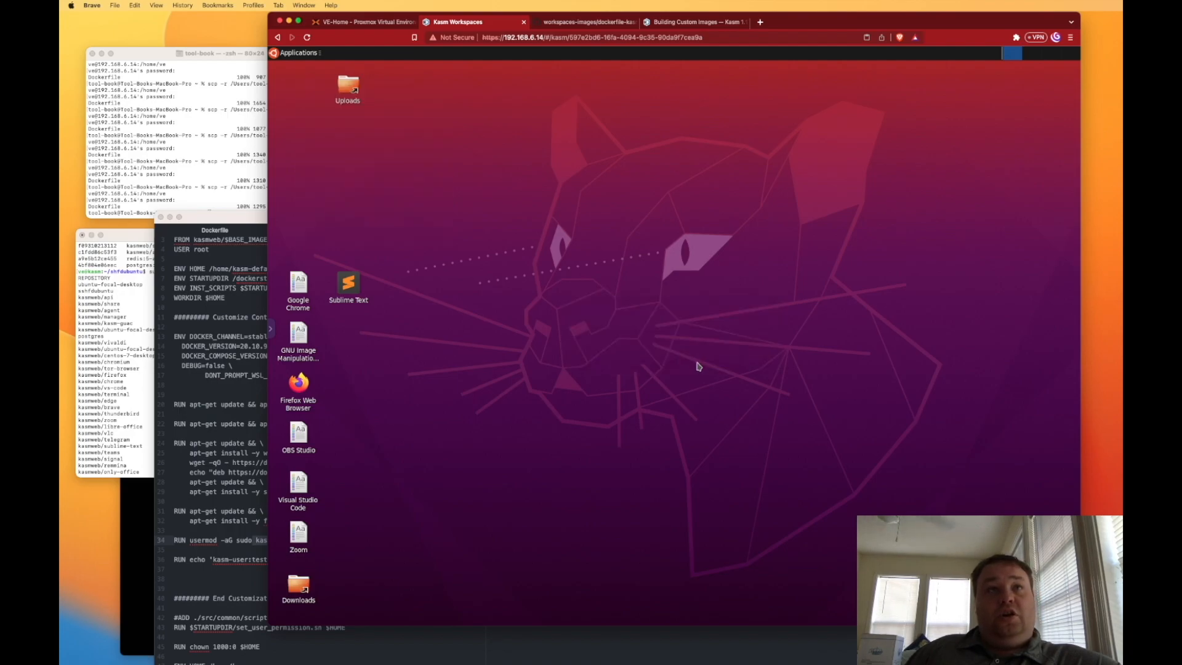
click(296, 53)
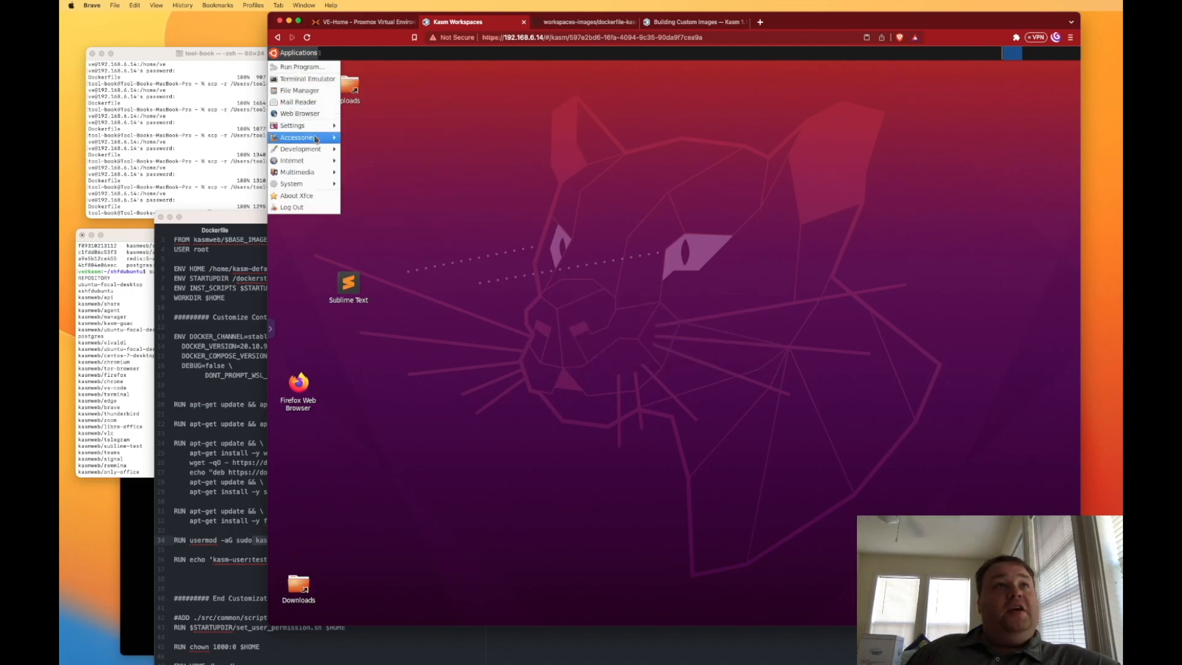
mouse_move(297, 137)
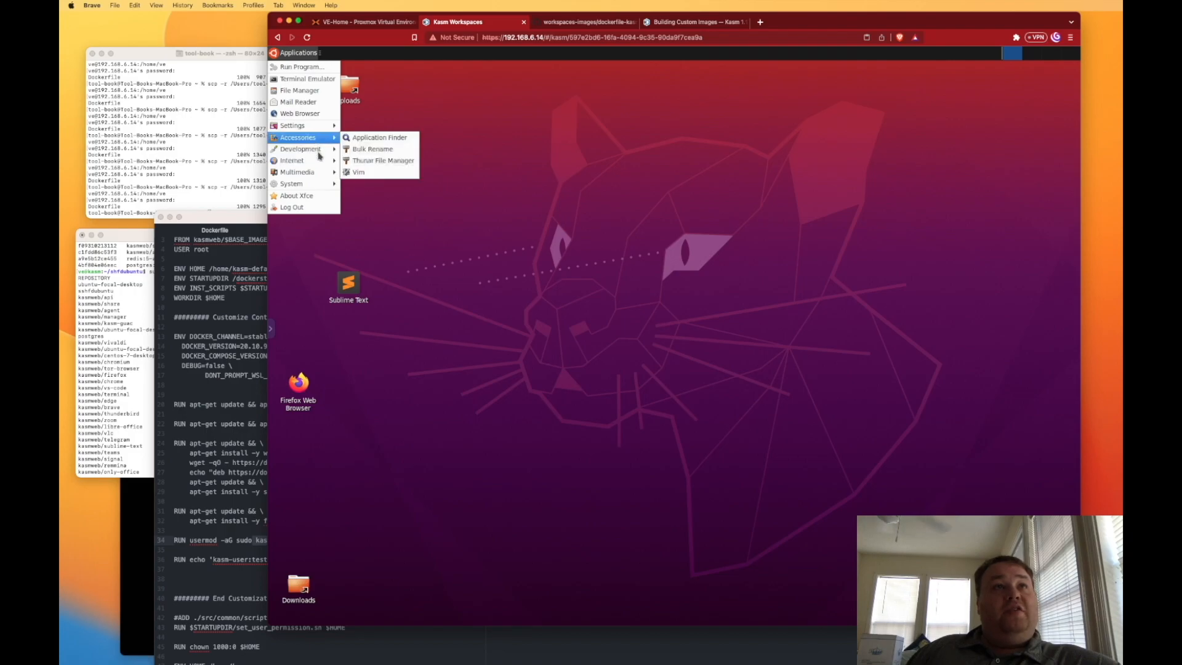
mouse_move(296, 172)
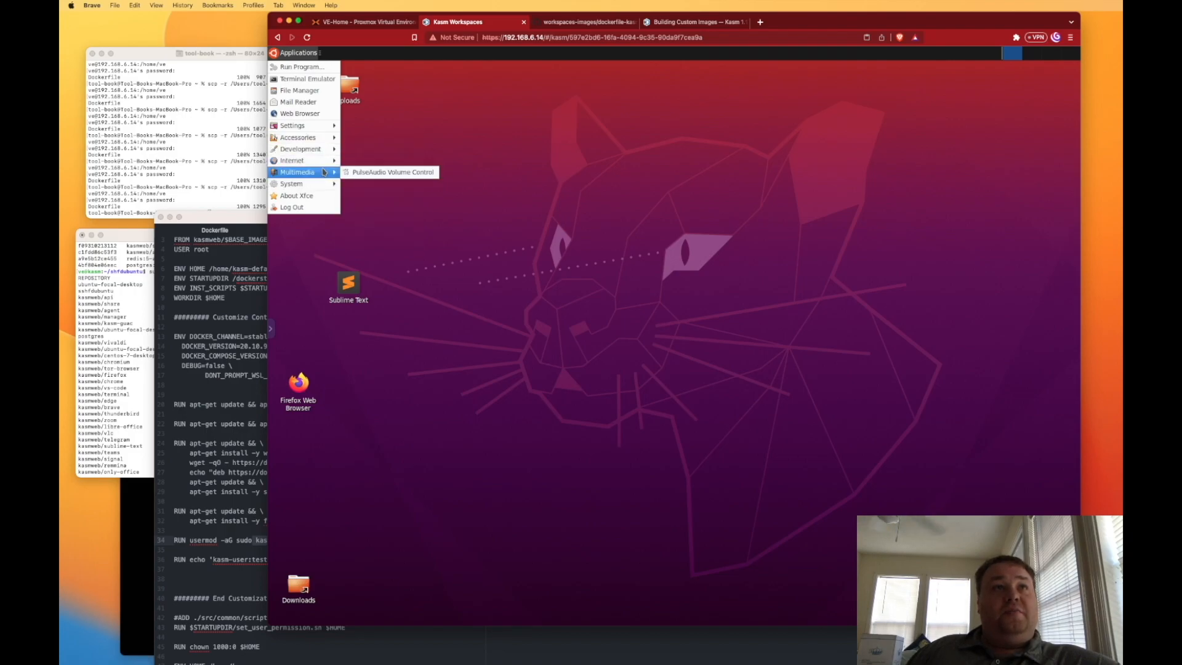
click(308, 78)
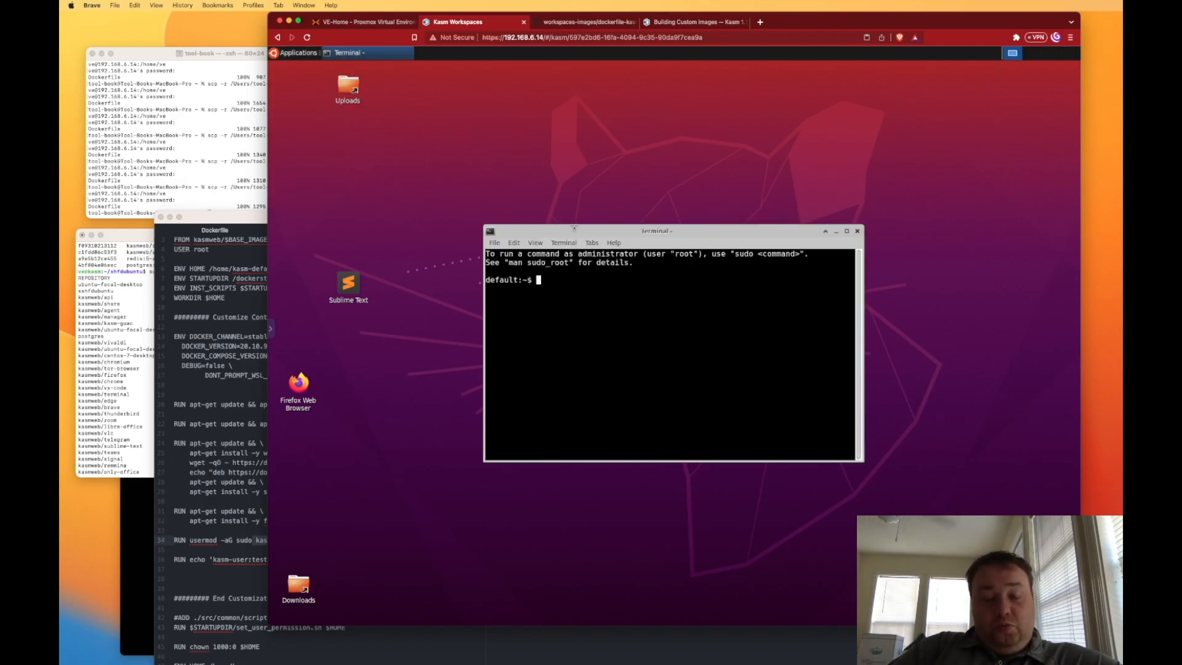
- Run 'sudo apt update' followed by 'sudo apt upgrade' in the terminal
text(sudo)
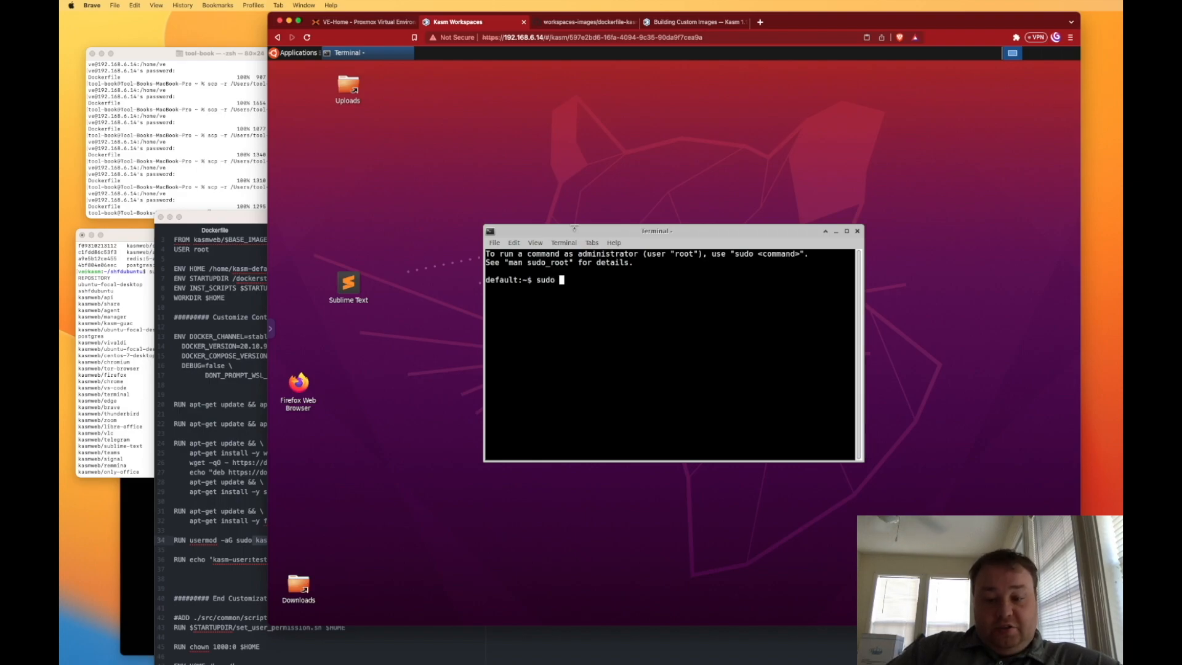
text(apt update)
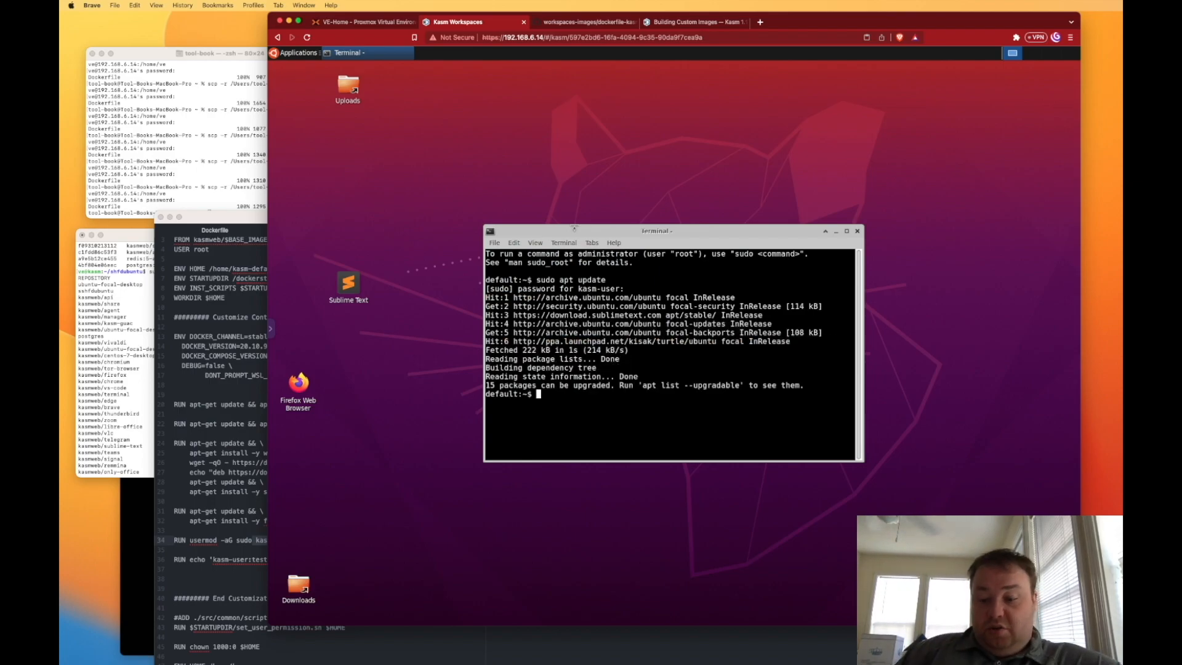
text(sudo apt up)
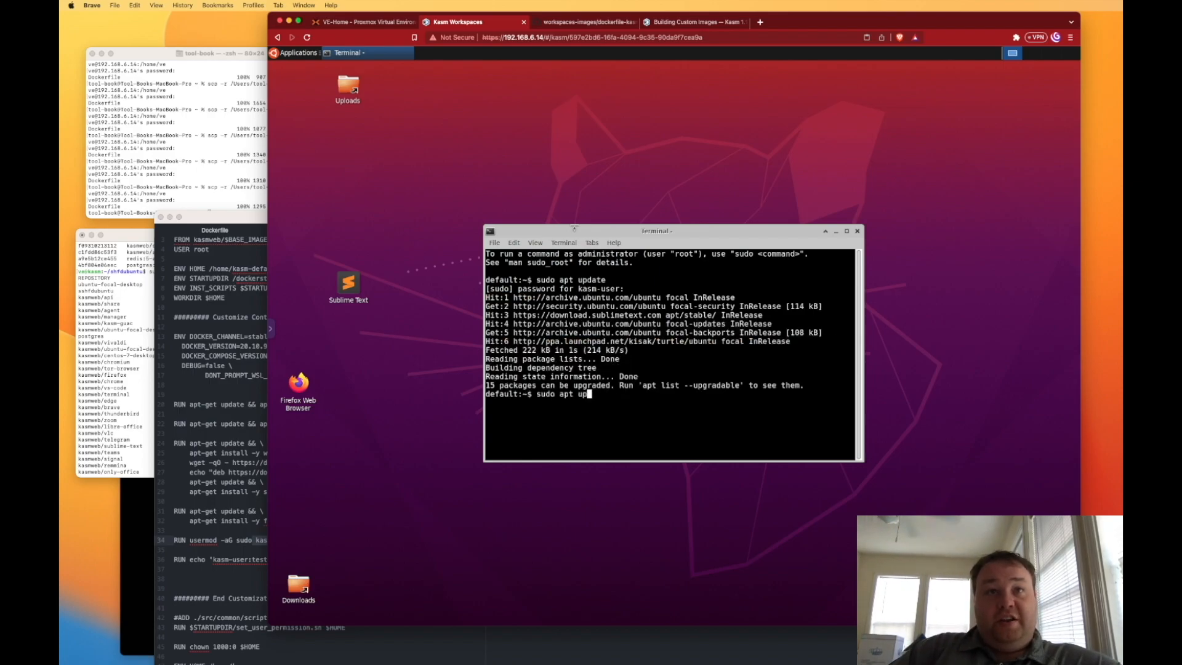
text(grade)
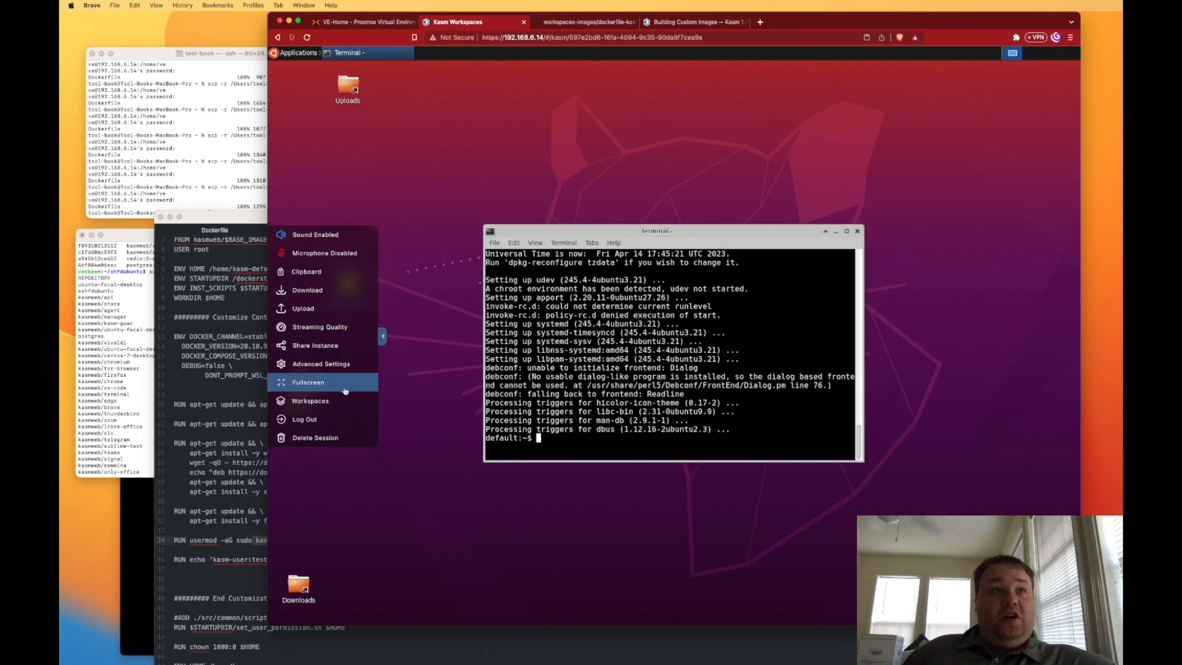
- Scale up the session display through the control panel's Advanced Settings
click(320, 363)
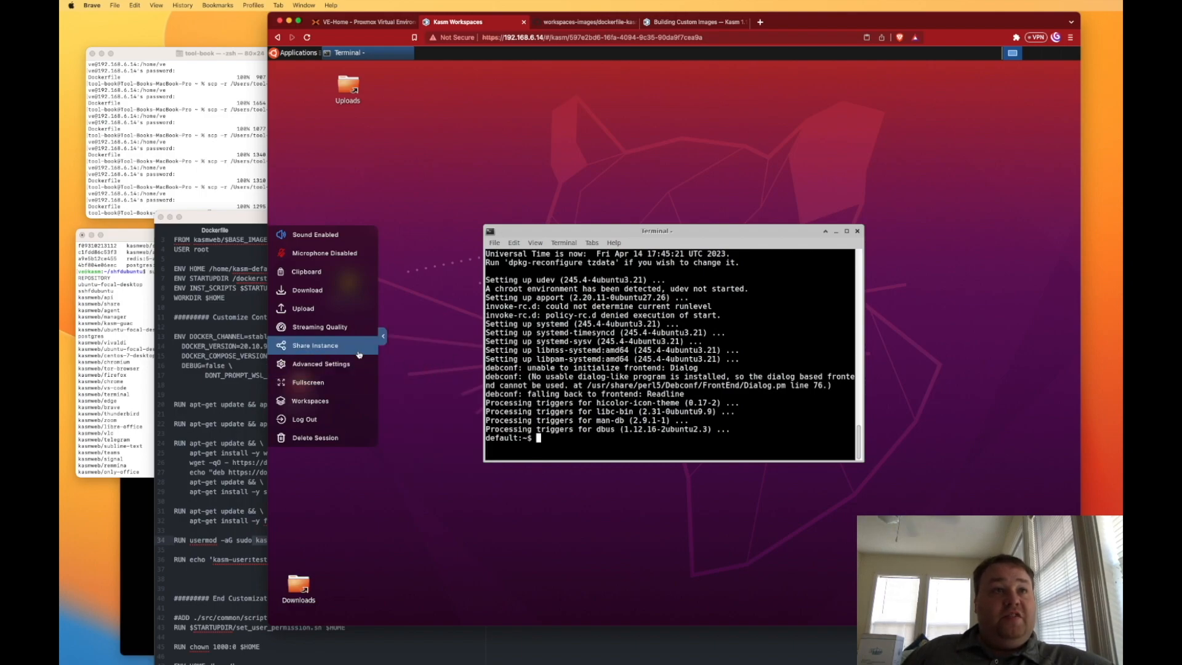
mouse_move(320, 363)
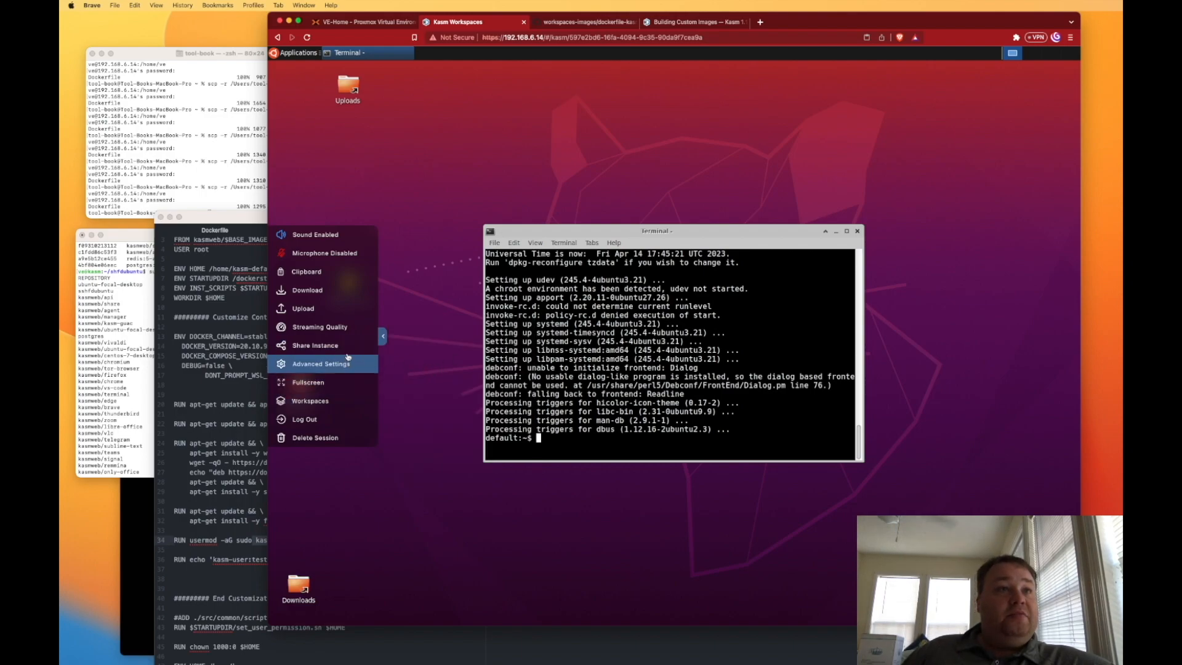
click(320, 326)
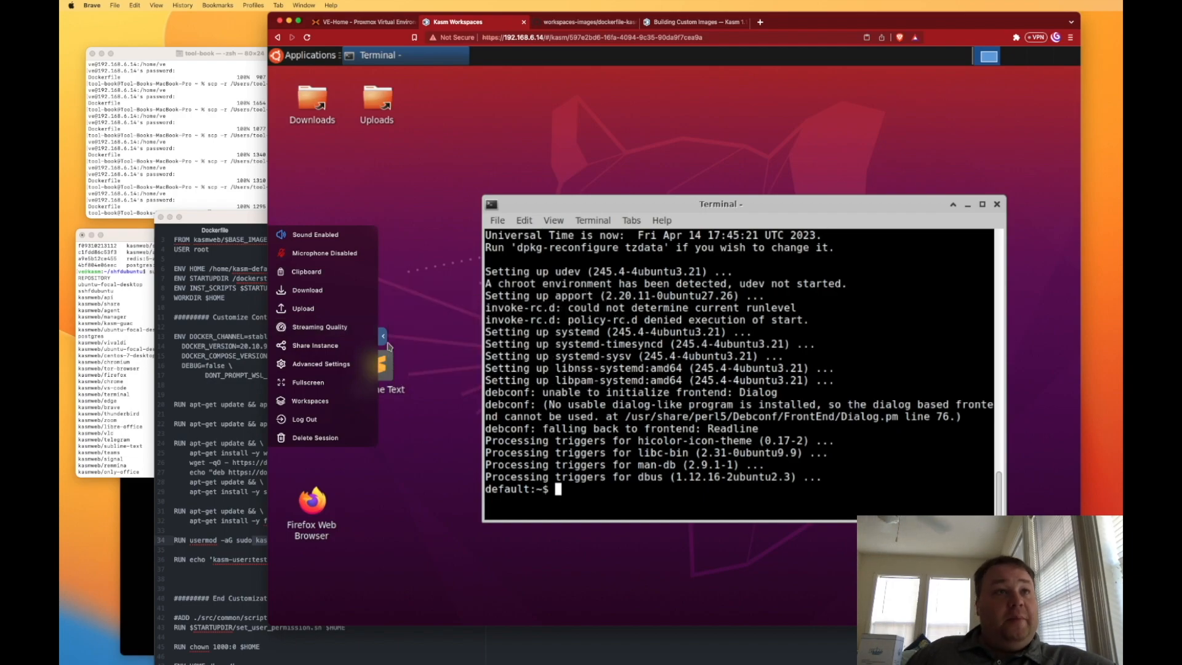
- Collapse the Kasm side menu to reveal the desktop with the upgraded terminal
click(404, 342)
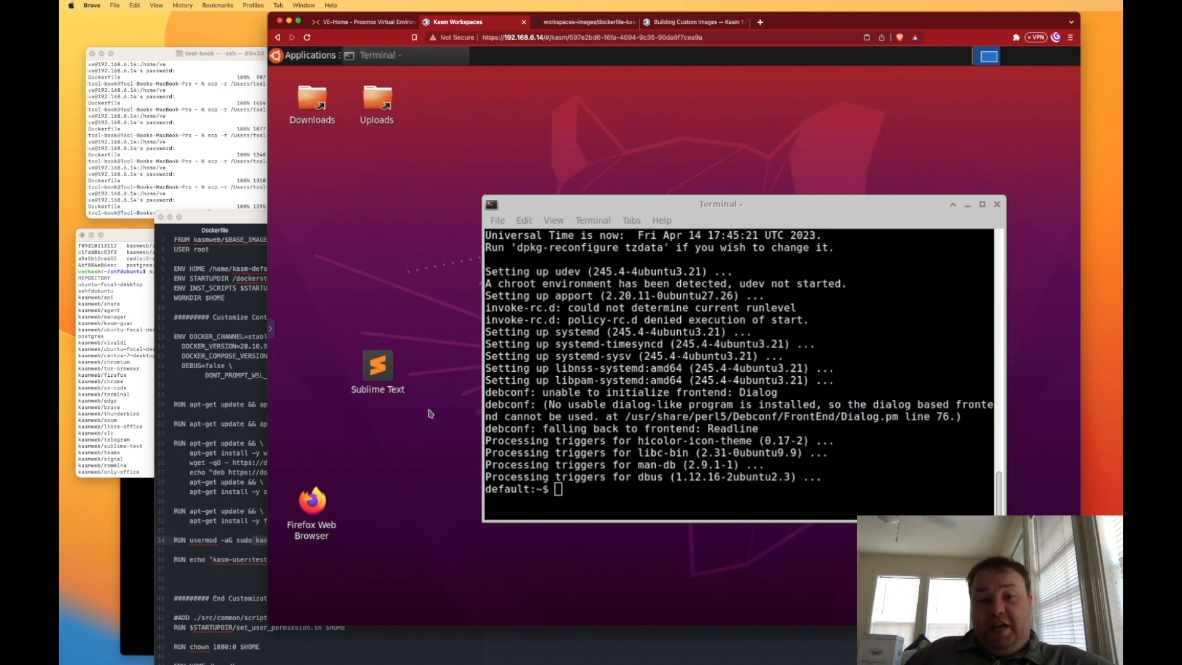
mouse_move(420, 410)
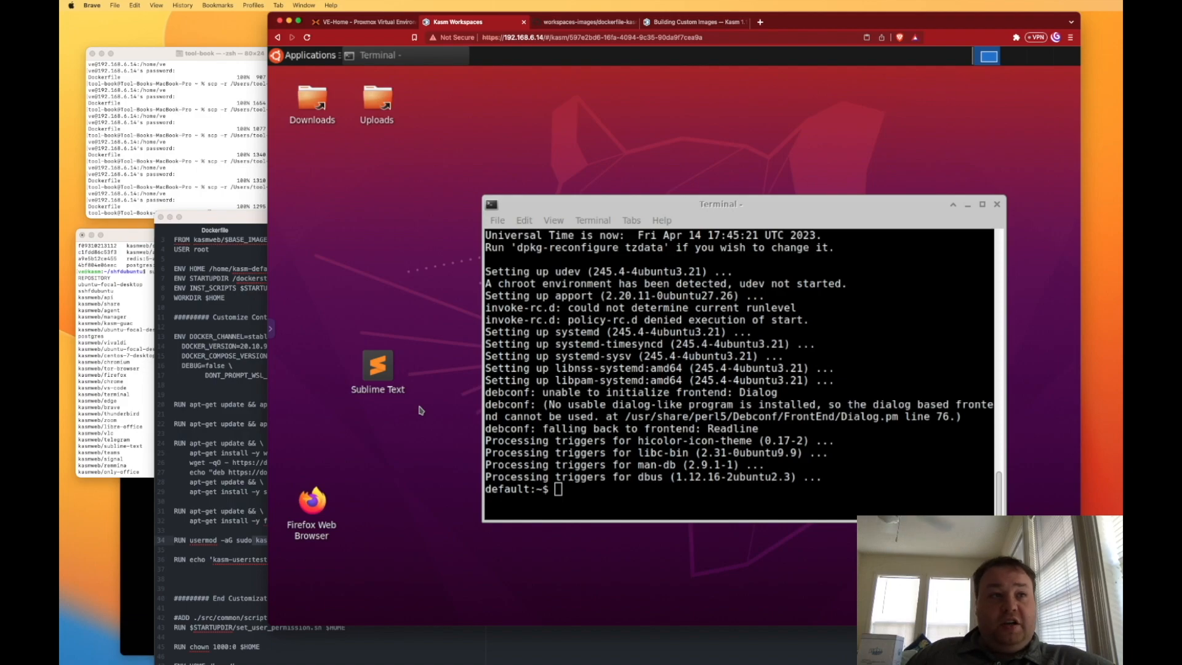